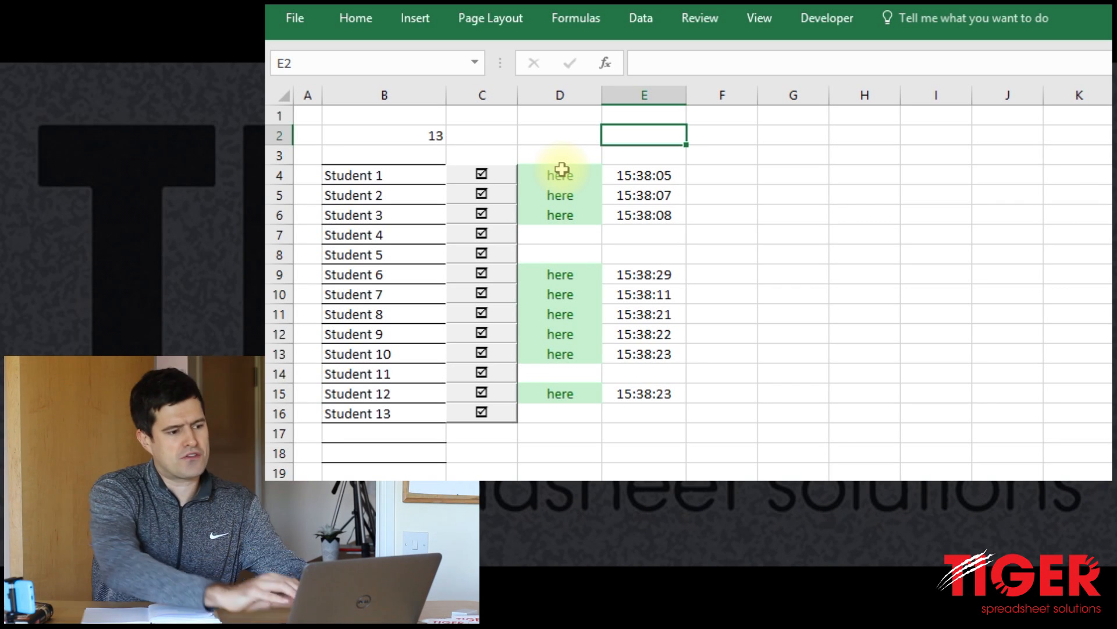
Toggle Student 4 to here with a timestamp, back to not here, then show the macro code.
left_click(560, 175)
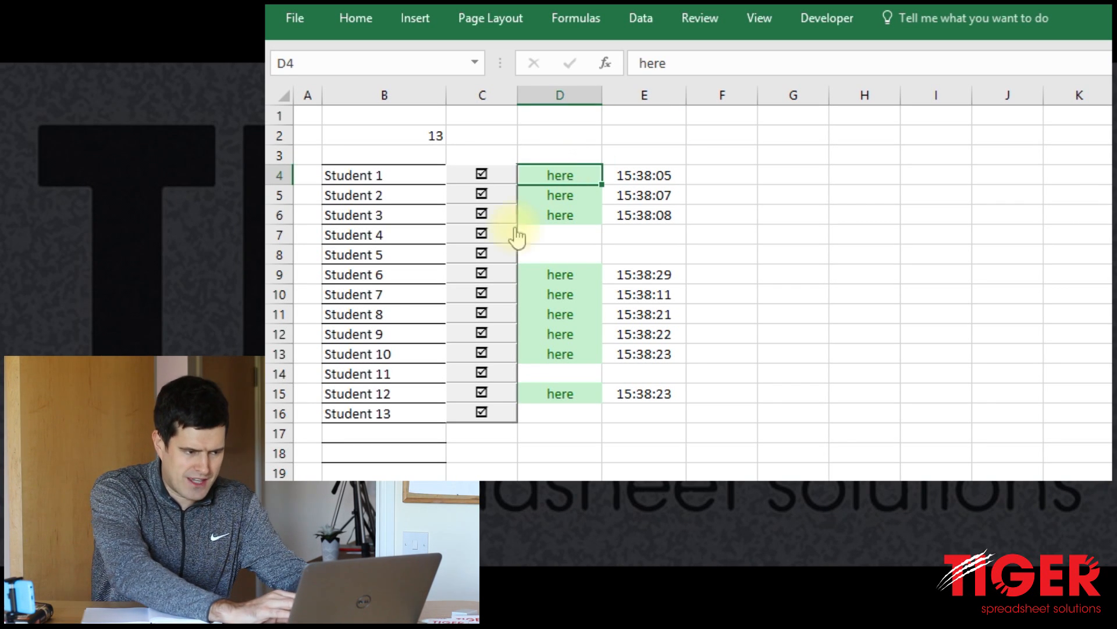
left_click(480, 234)
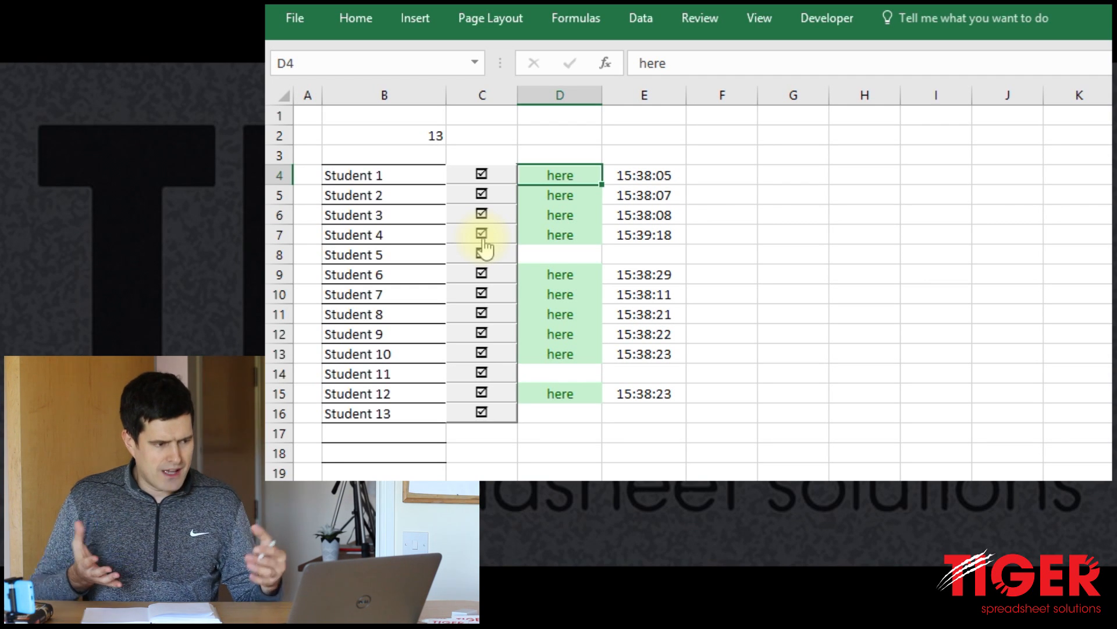
left_click(480, 135)
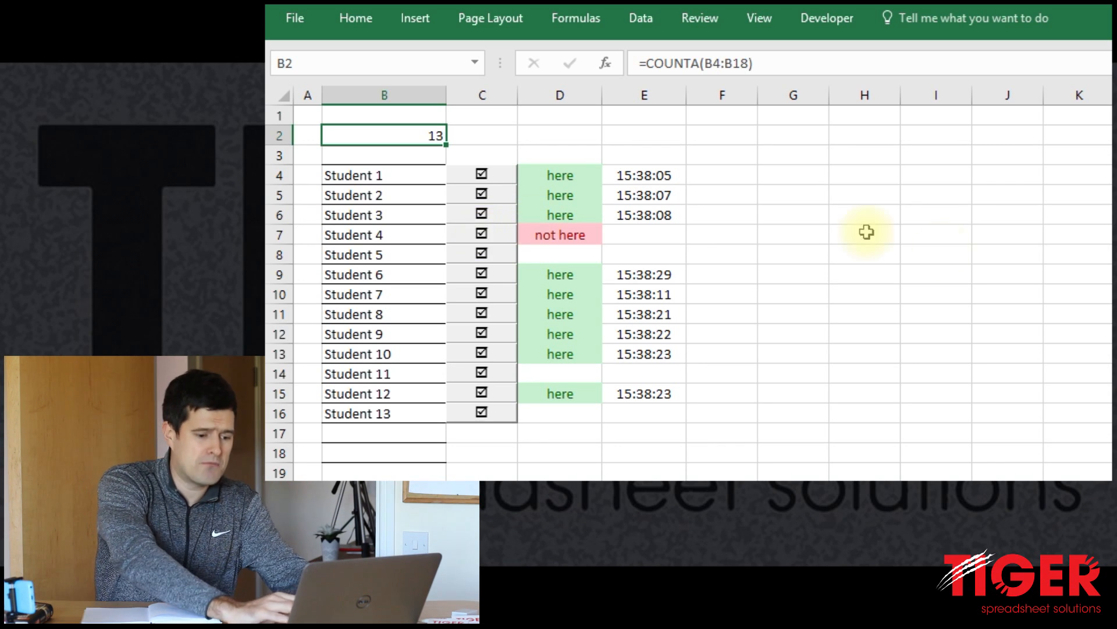
key("Alt+F11")
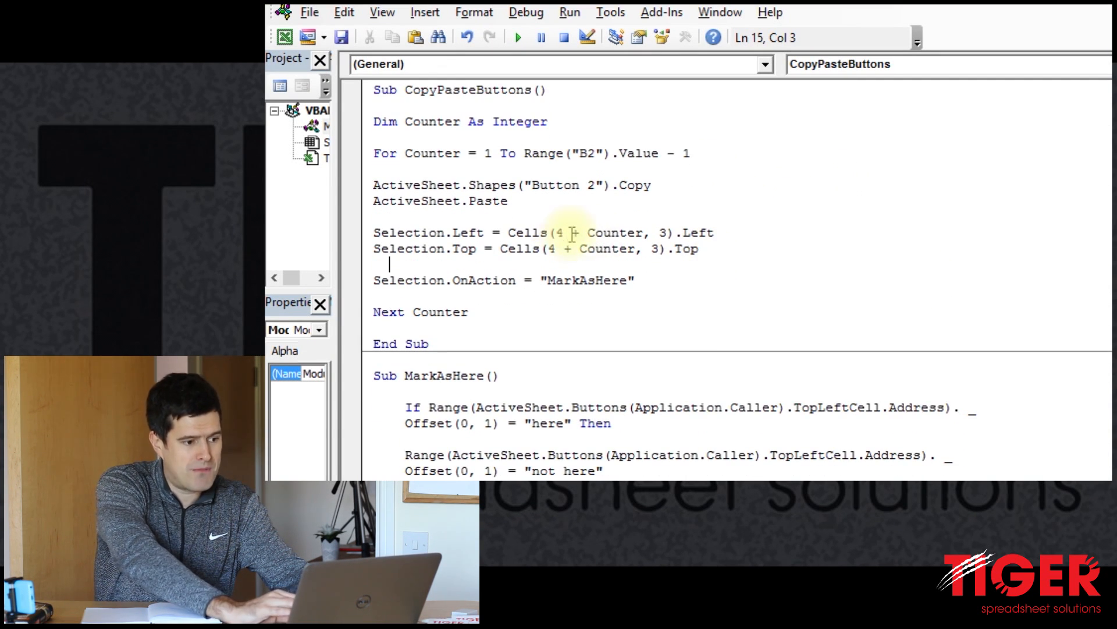
Return from the CopyPasteButtons macro code to the attendance worksheet.
left_click(558, 250)
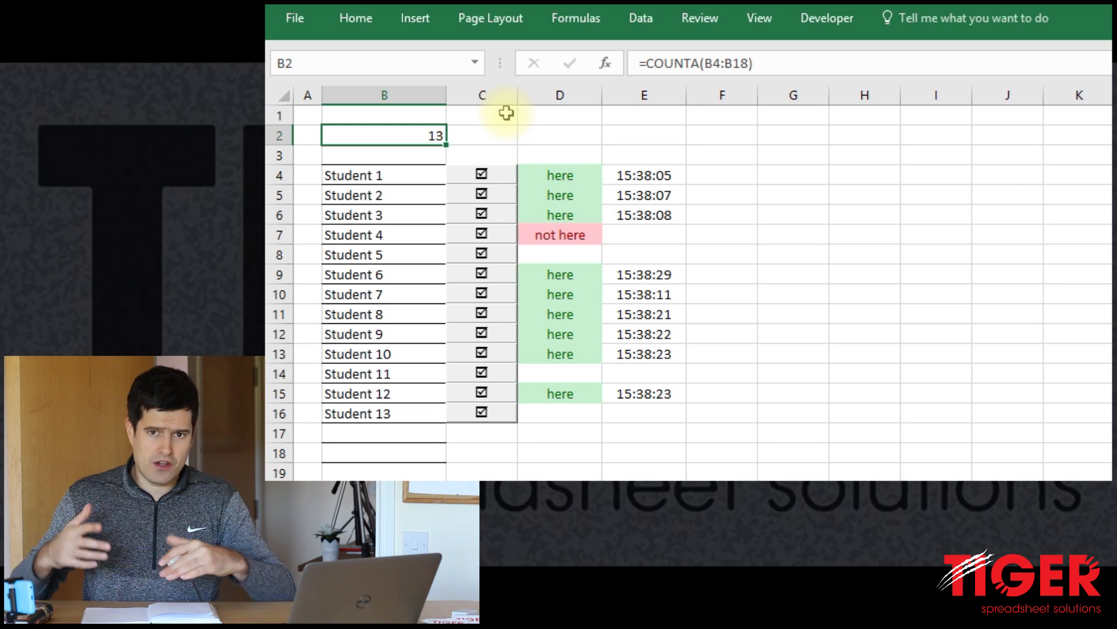
Insert two blank rows at row 3 and confirm B2's COUNTA now covers B6:B20.
left_click(383, 155)
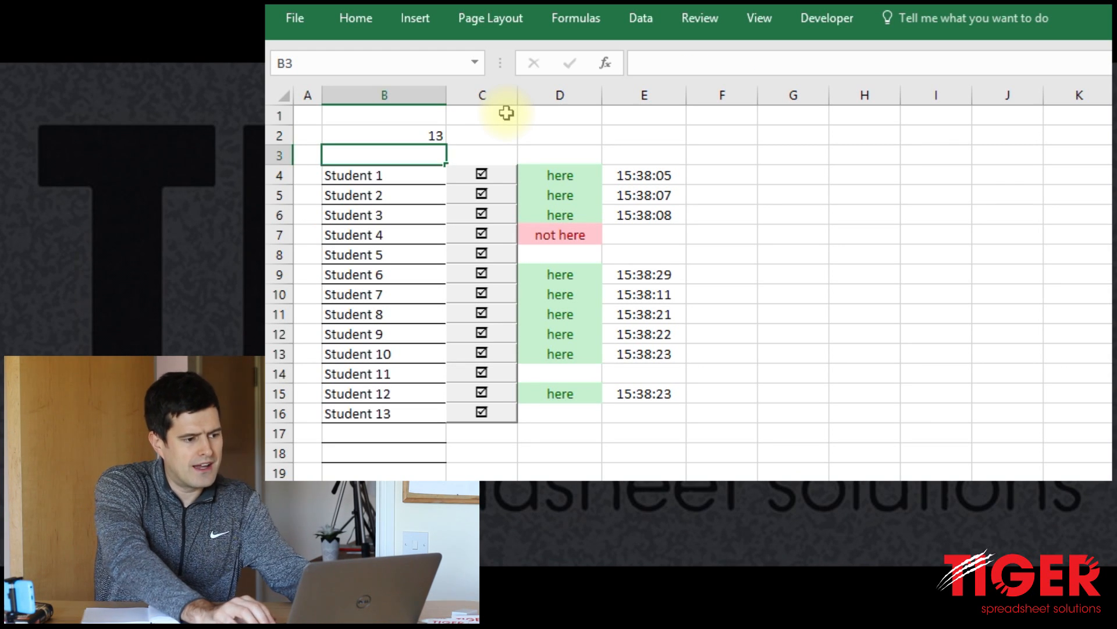
left_click(280, 154)
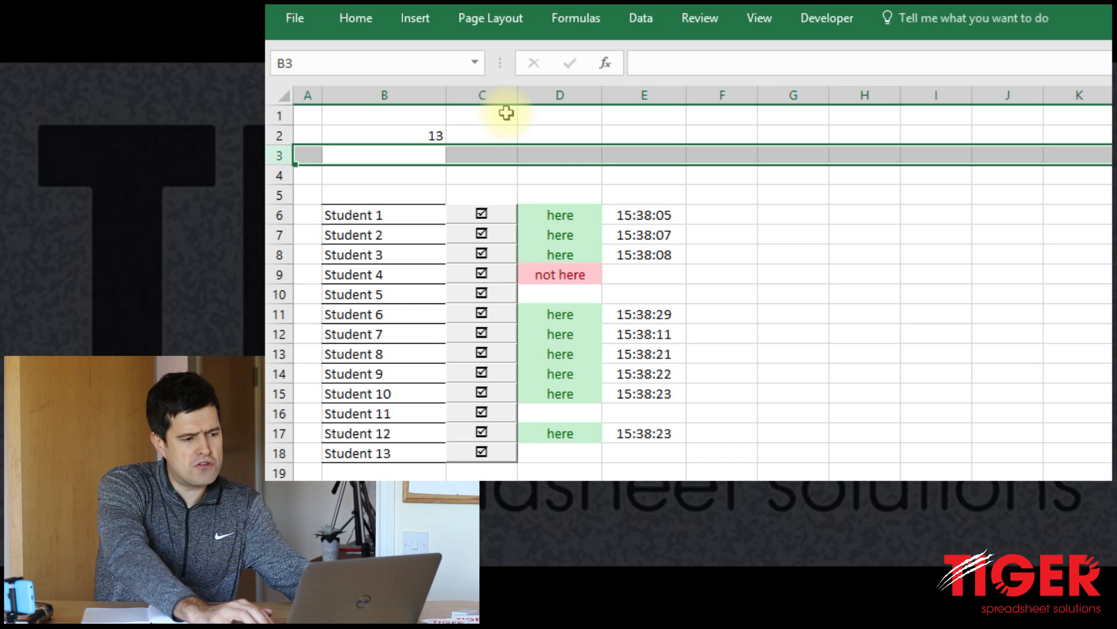
left_click(382, 135)
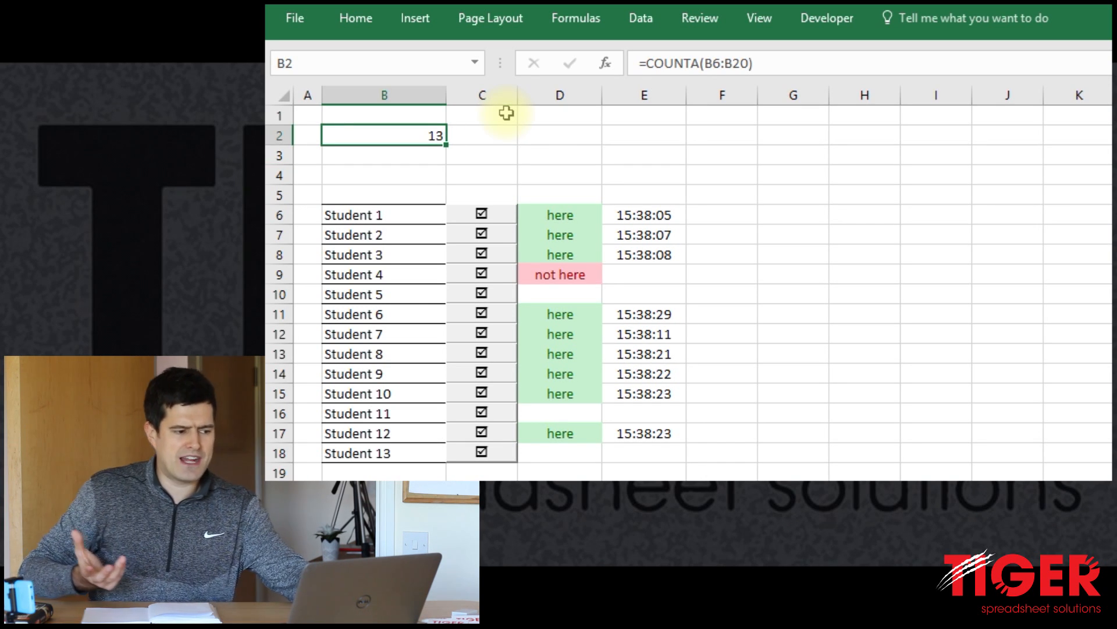
mouse_move(429, 155)
type("s")
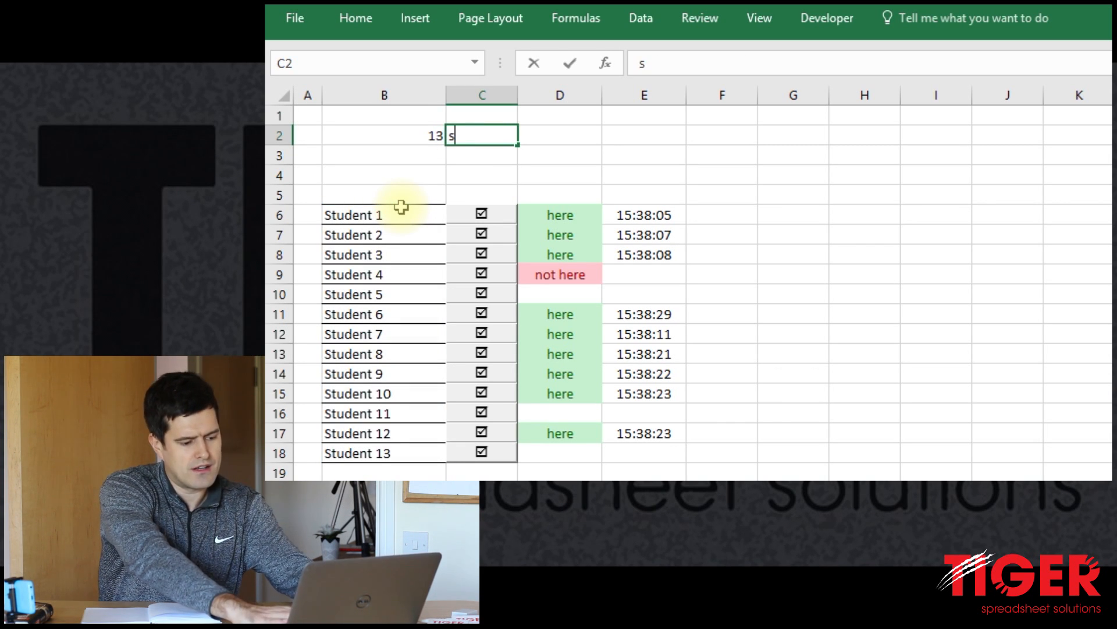
Enter 'students in class' in C2, 'present' in C3 and 'not present' in C4.
type("tudents in class")
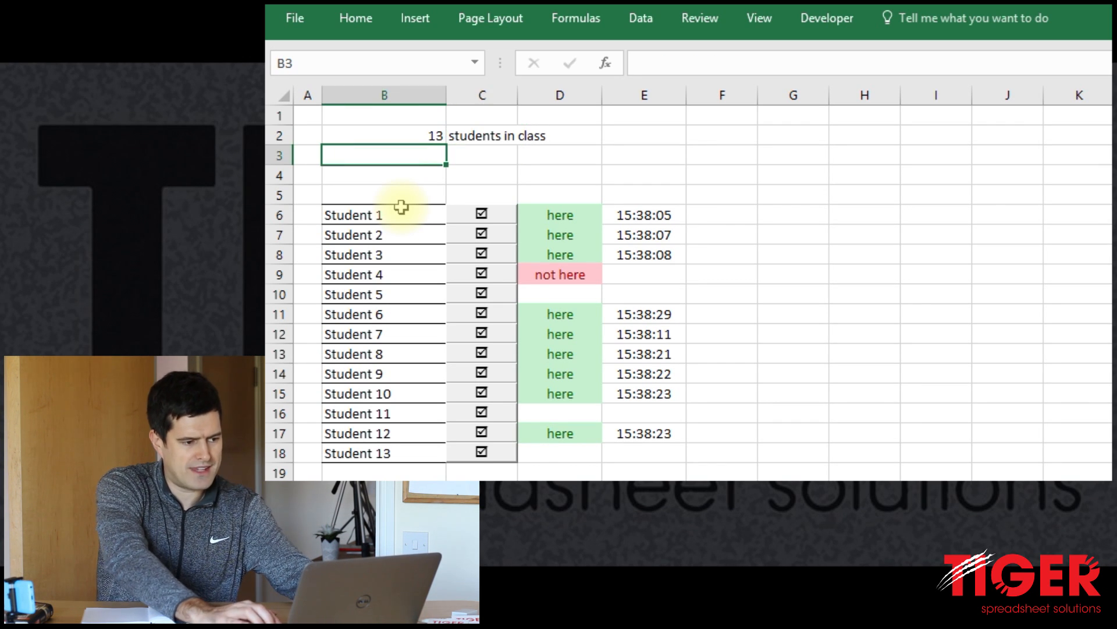
mouse_move(414, 230)
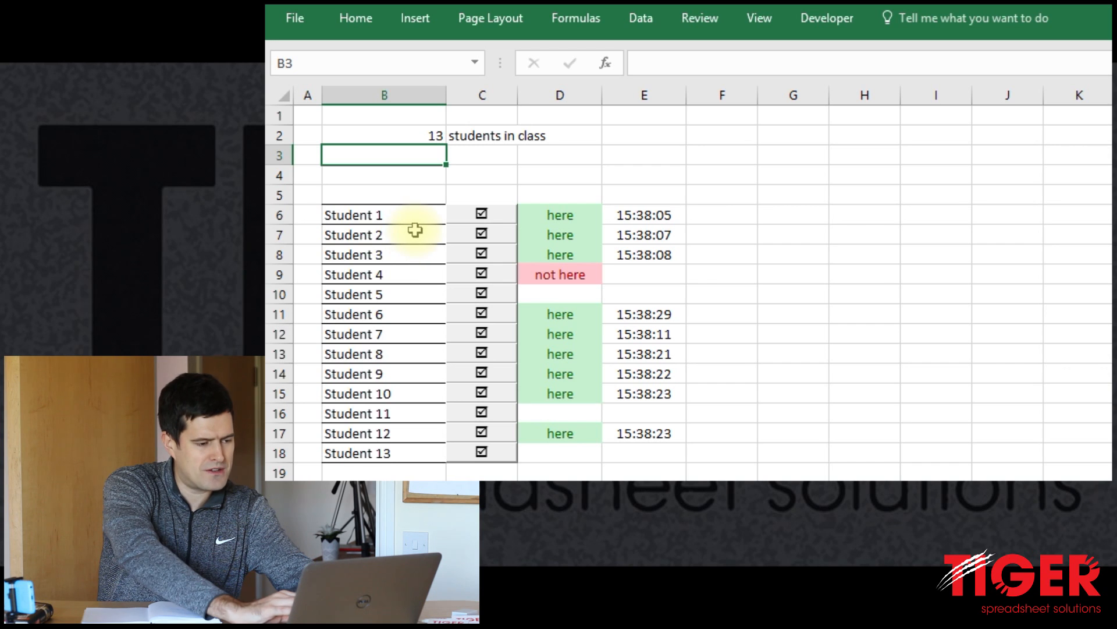
mouse_move(729, 220)
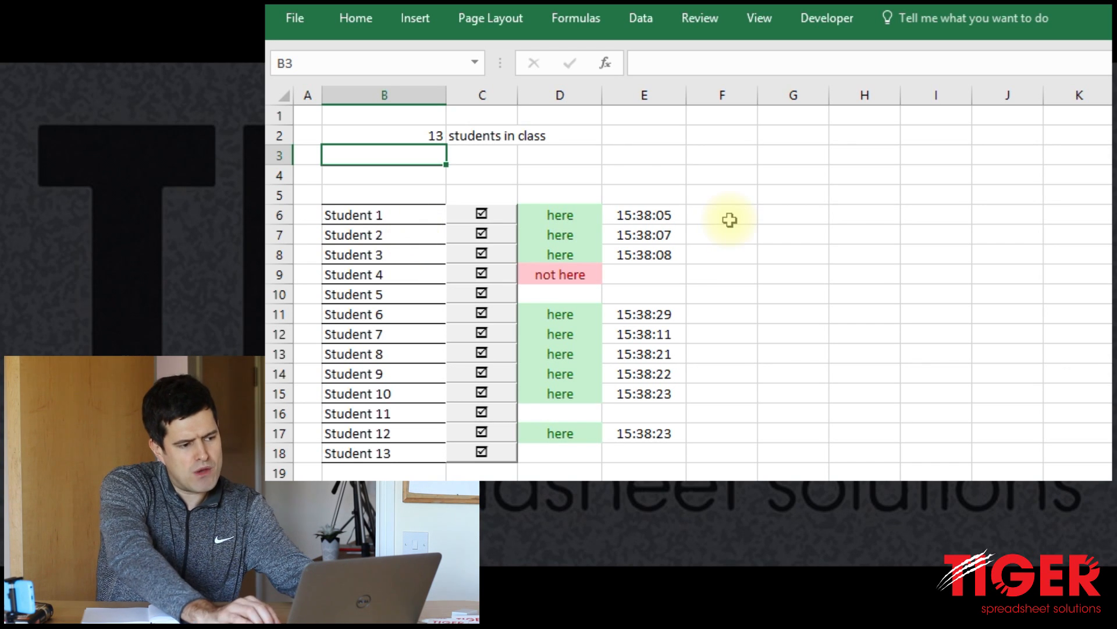
type("present")
left_click(482, 175)
type("np")
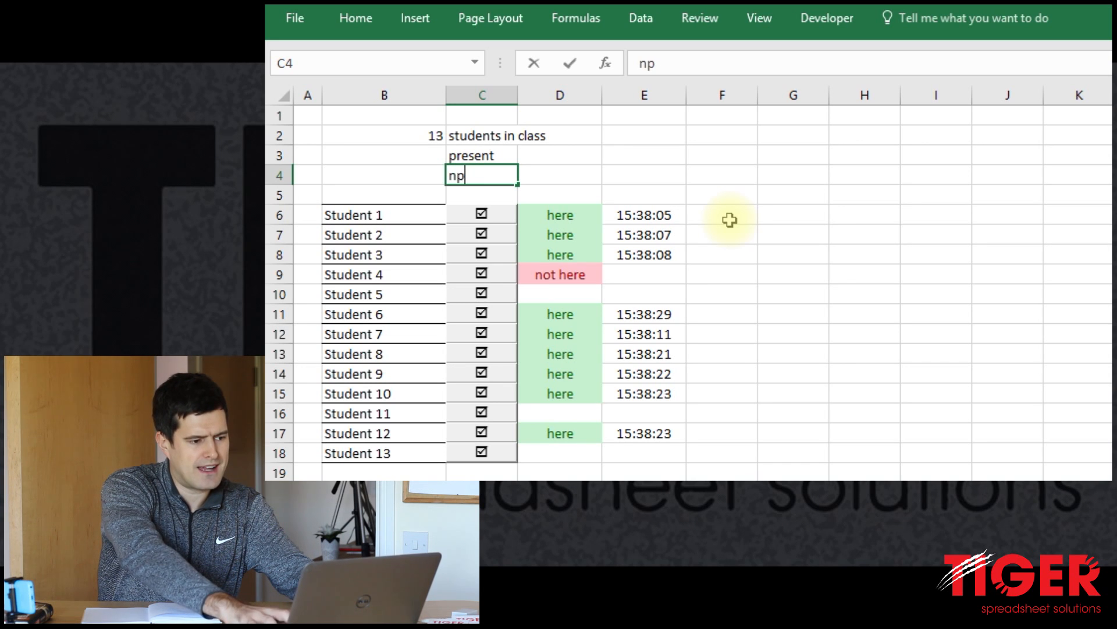
type("not p")
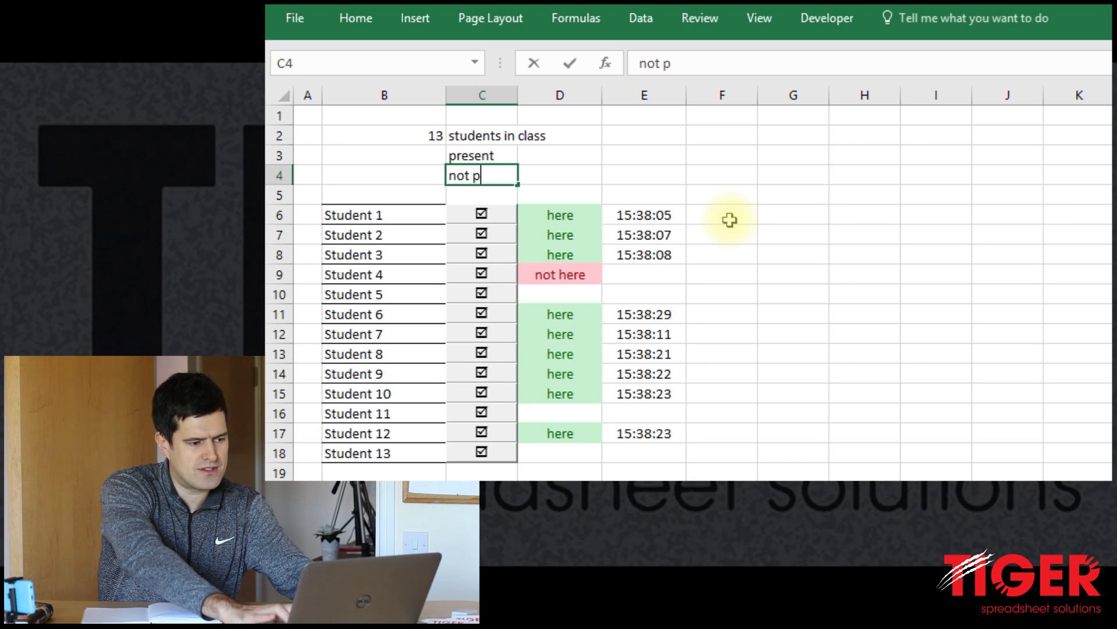
type("resent")
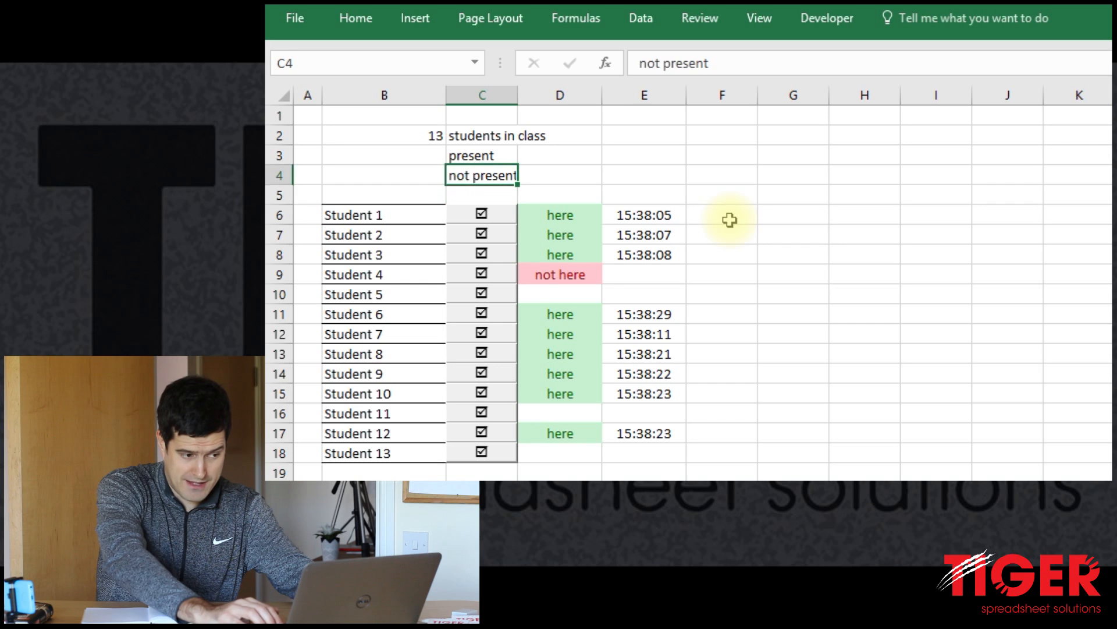
left_click(383, 154)
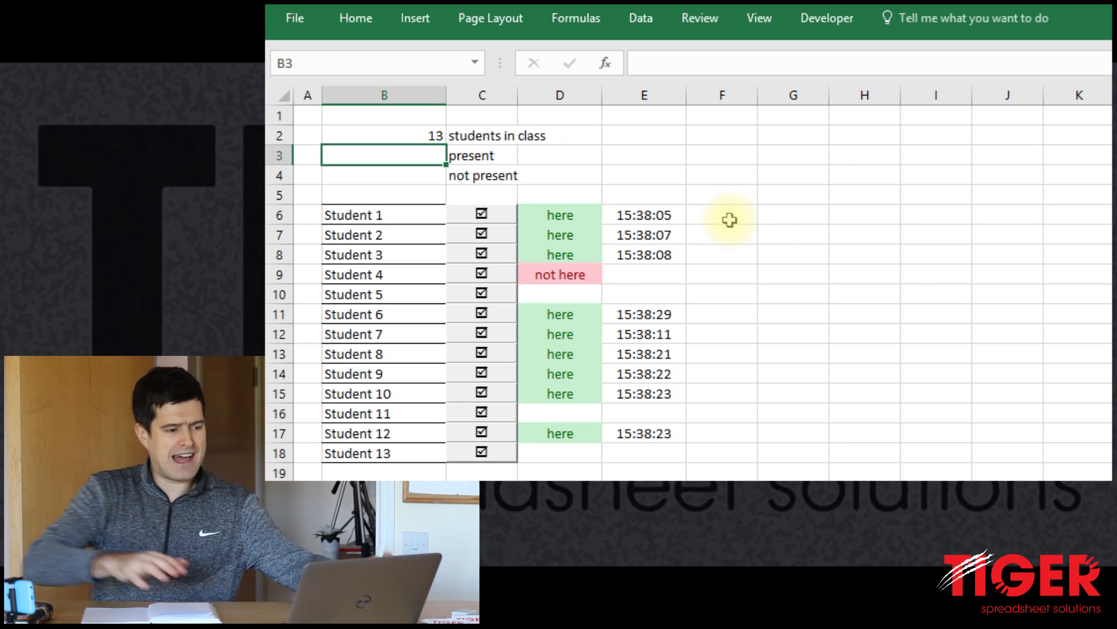
Enter =COUNTIF($D$6:$D$20,"here") in B3 and mark Student 5 here, giving 10 present.
type("=countif(")
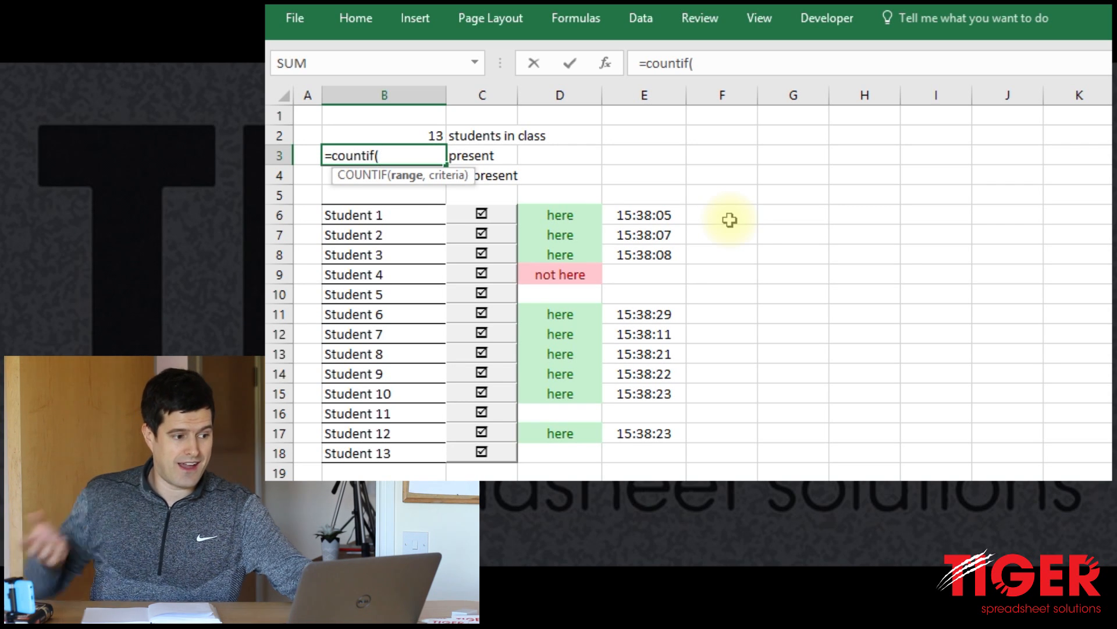
left_click(383, 194)
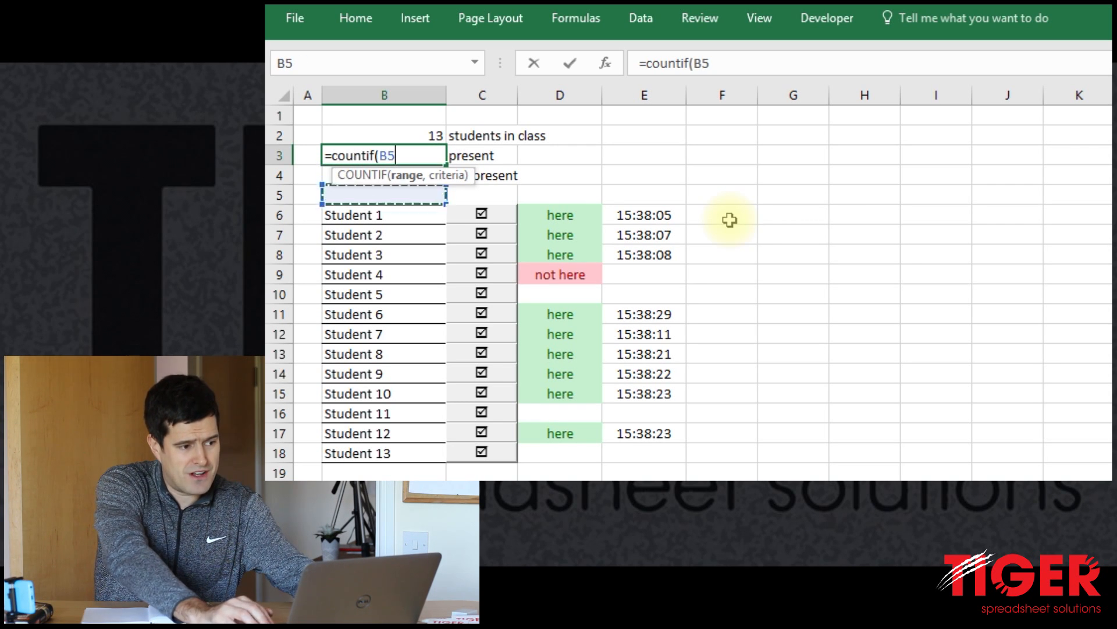
left_click_drag(560, 214, 560, 273)
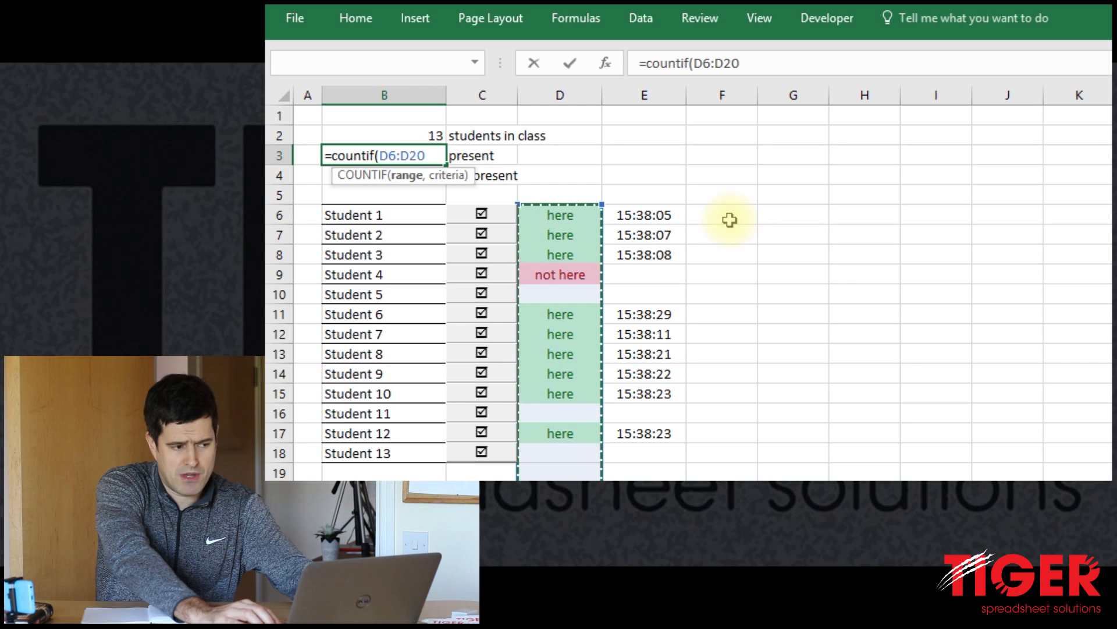
key("f4")
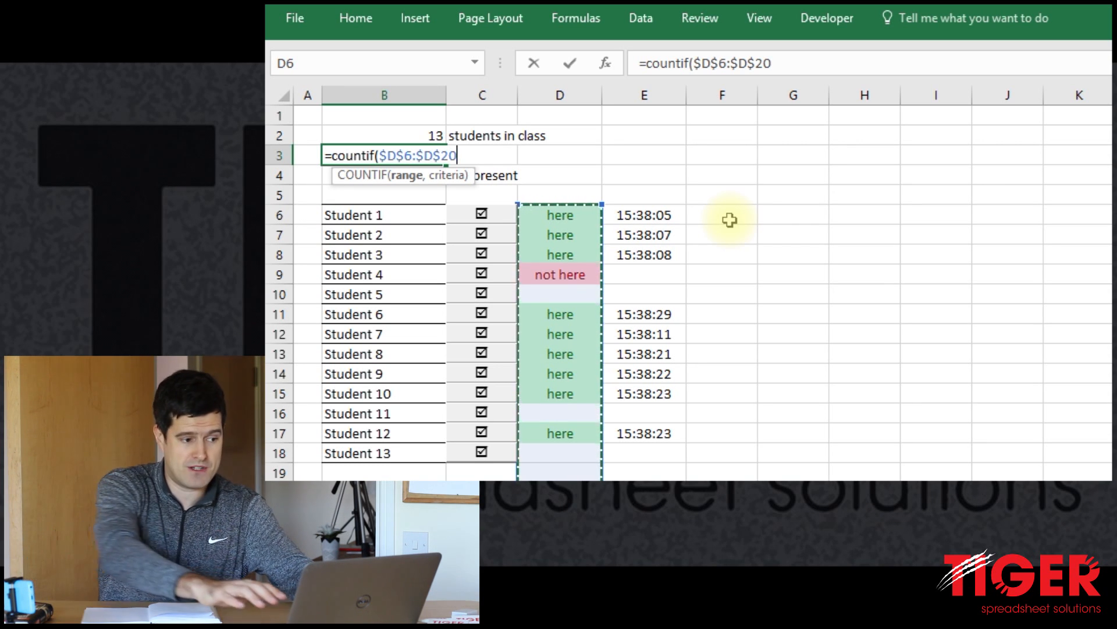
type(",\"")
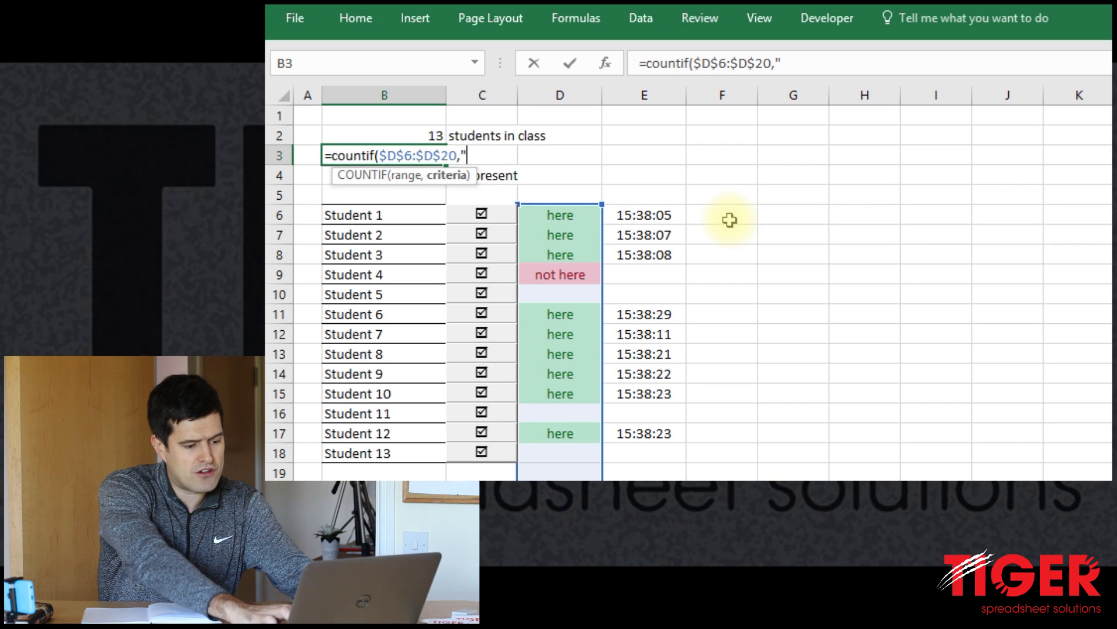
type("here\"")
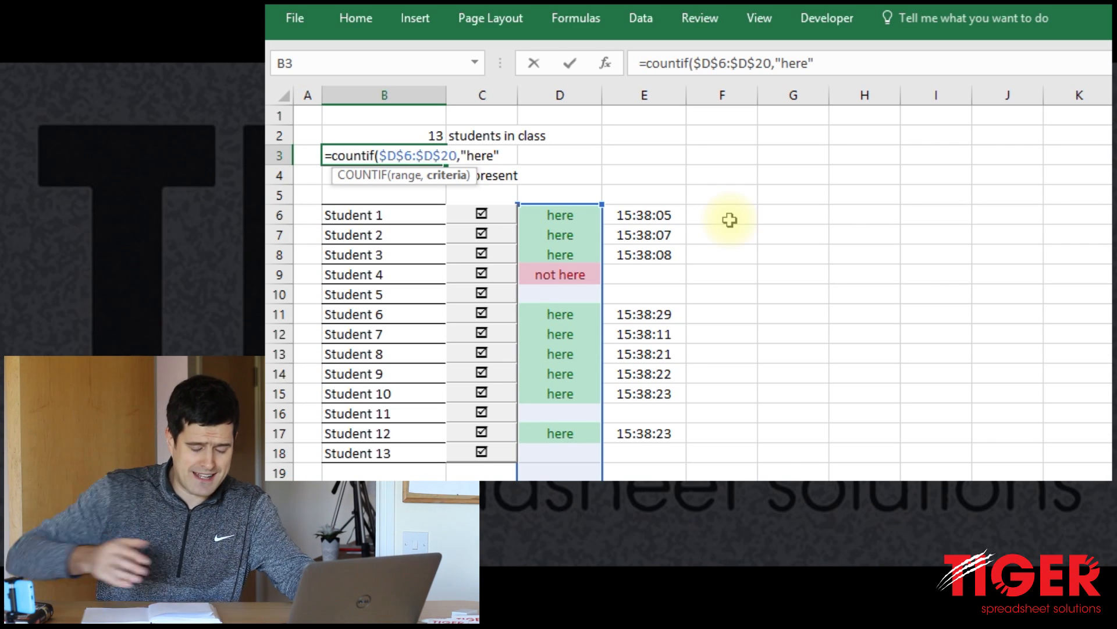
key("Enter")
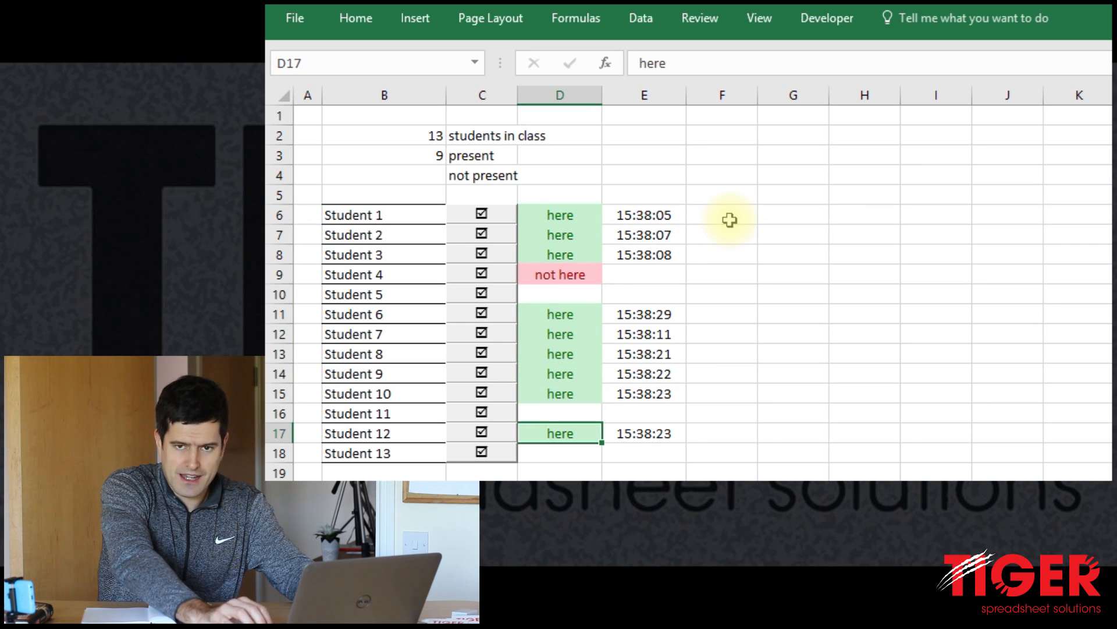
left_click(560, 335)
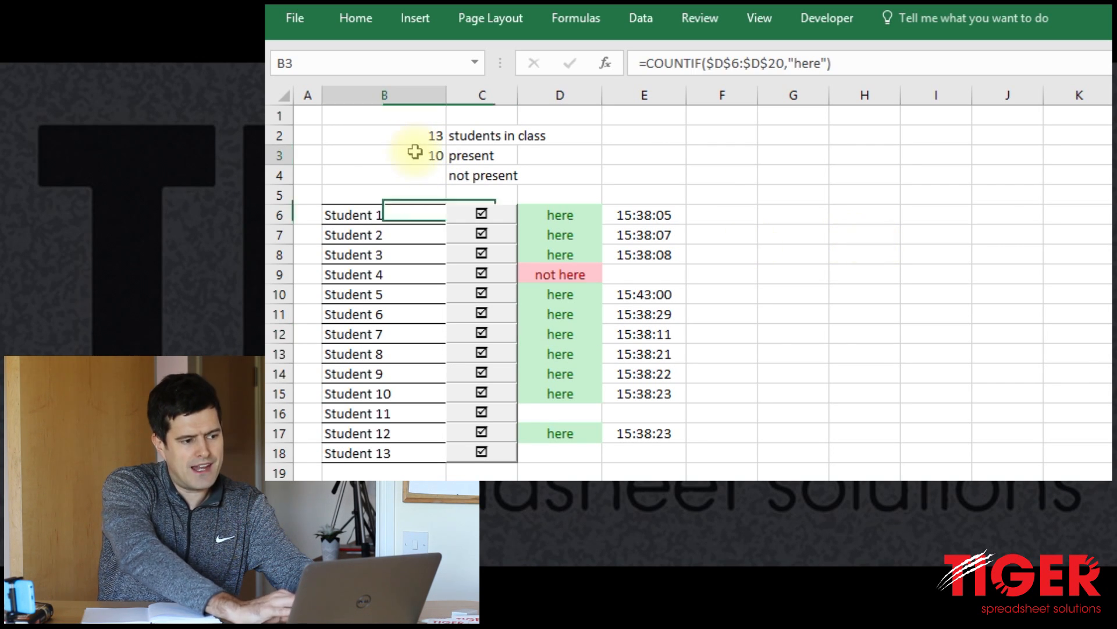
Copy the present-count formula to B4 and change it to count "not here" entries.
left_click(386, 155)
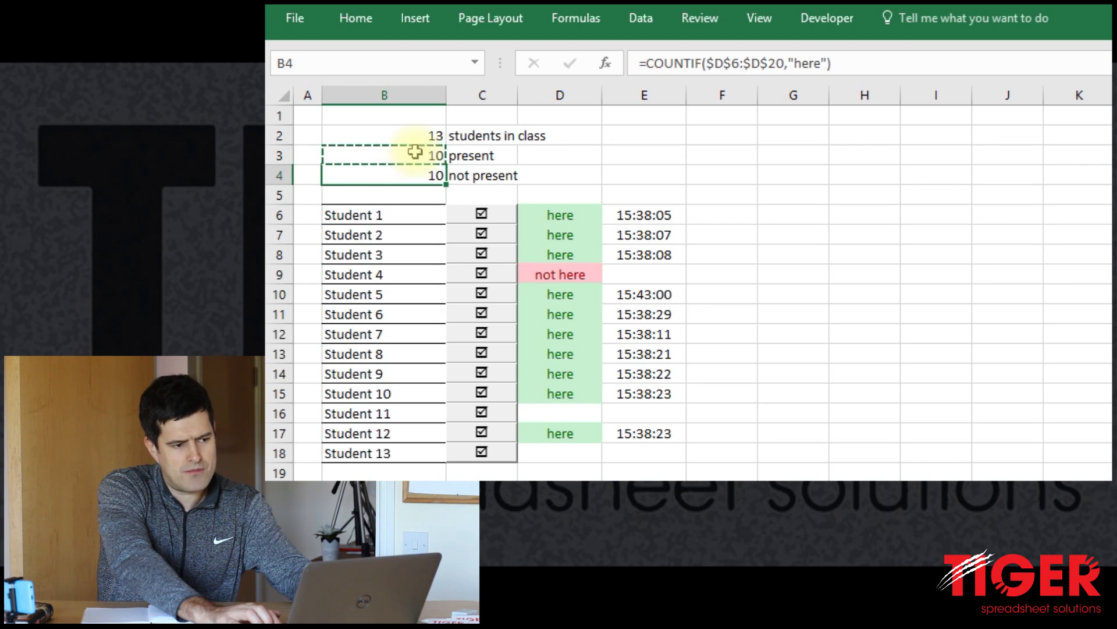
mouse_move(433, 176)
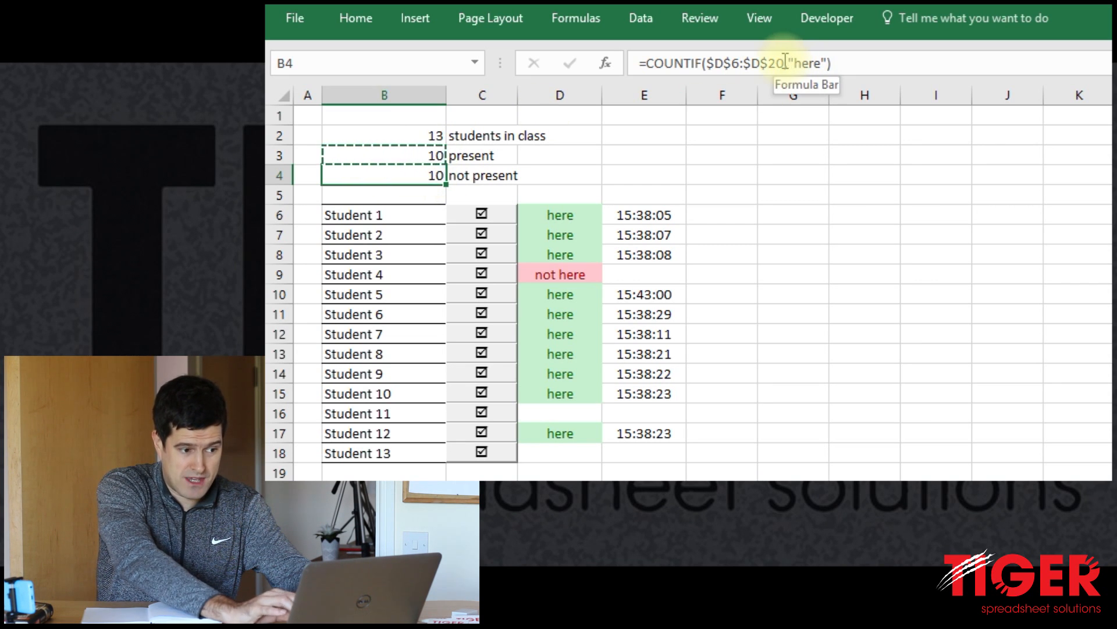
double_click(383, 175)
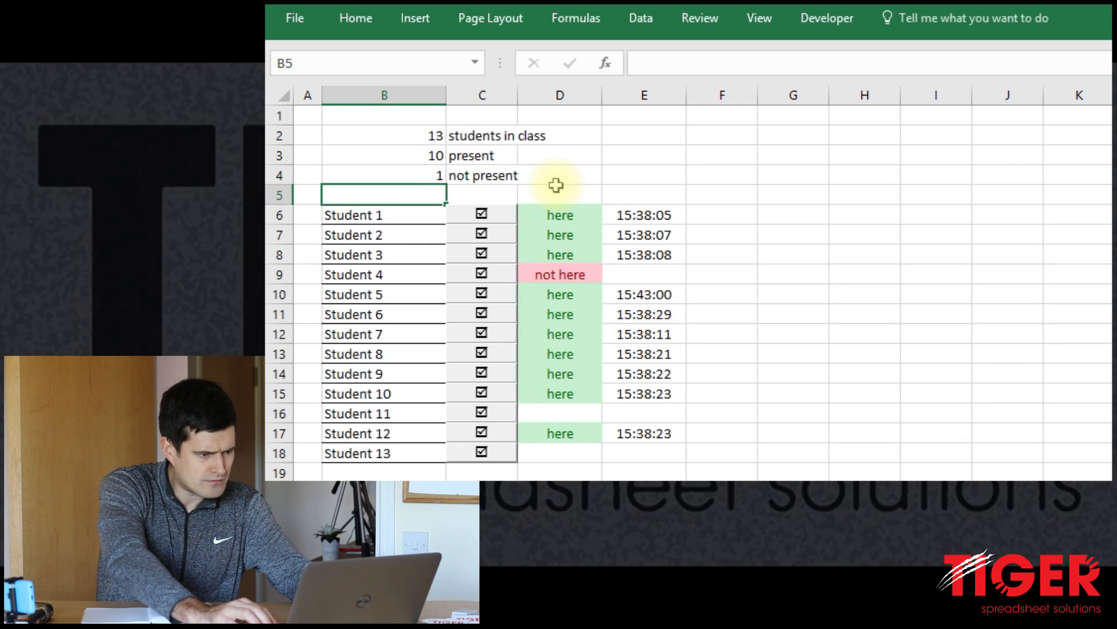
left_click(383, 313)
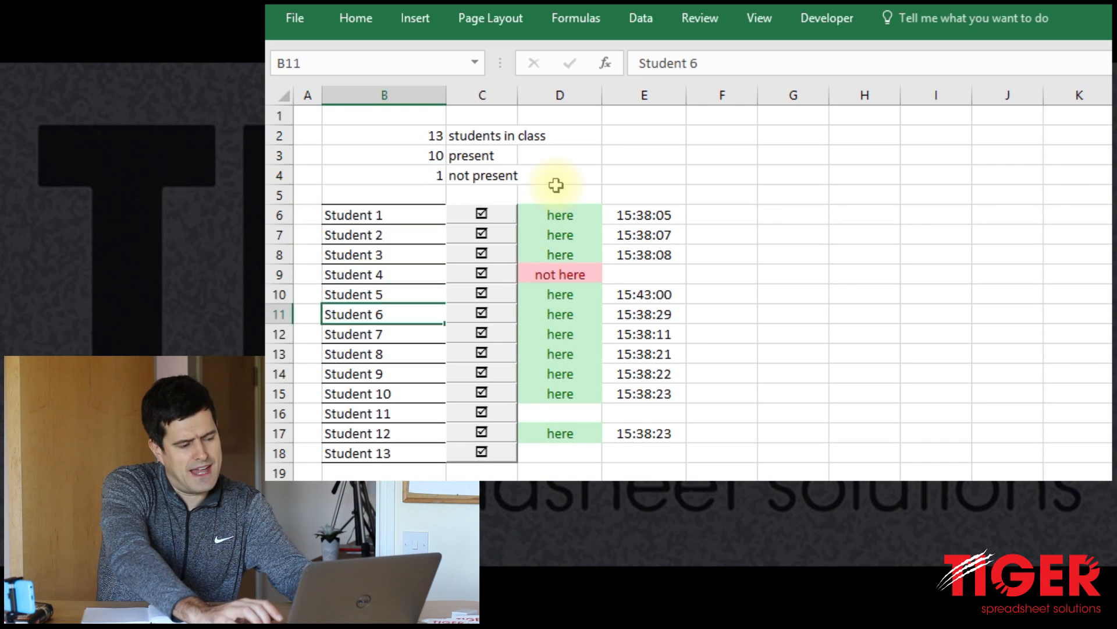
left_click(383, 354)
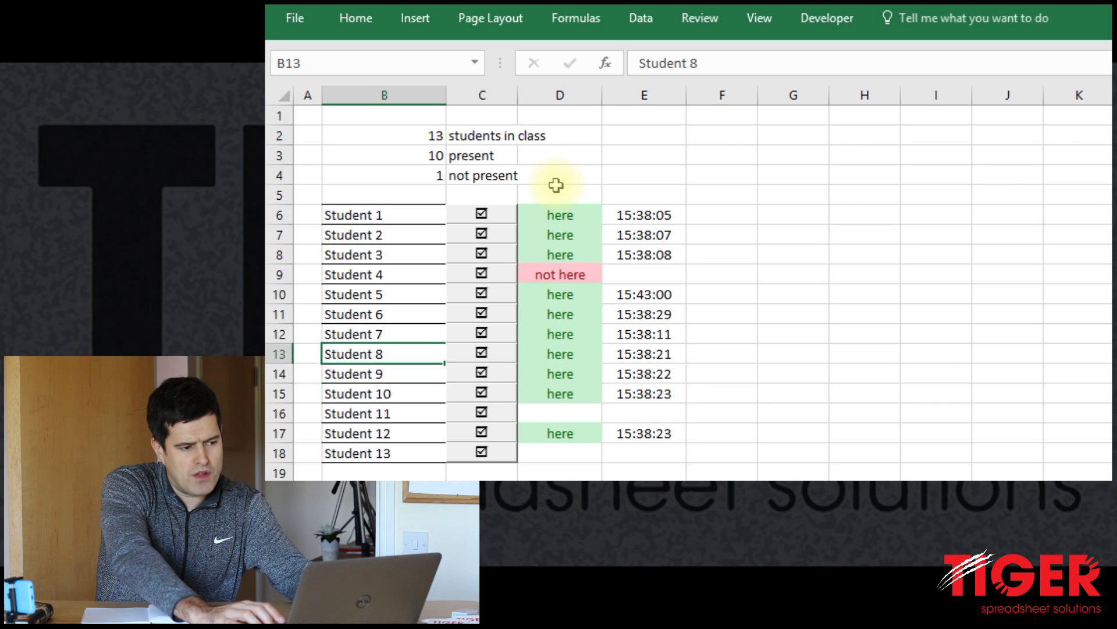
left_click(383, 196)
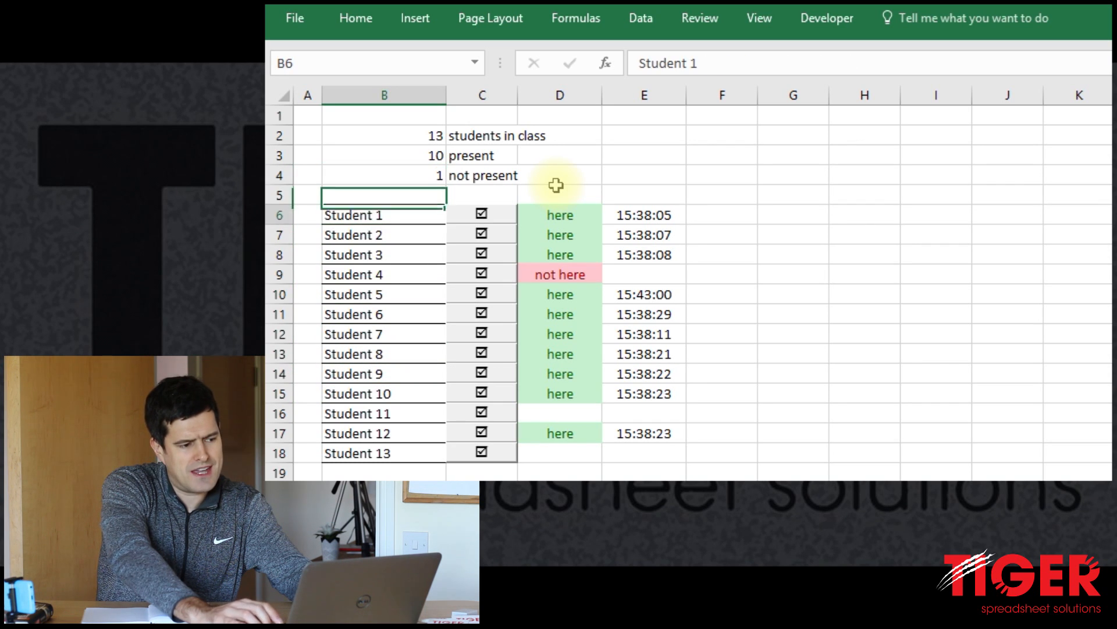
left_click(383, 254)
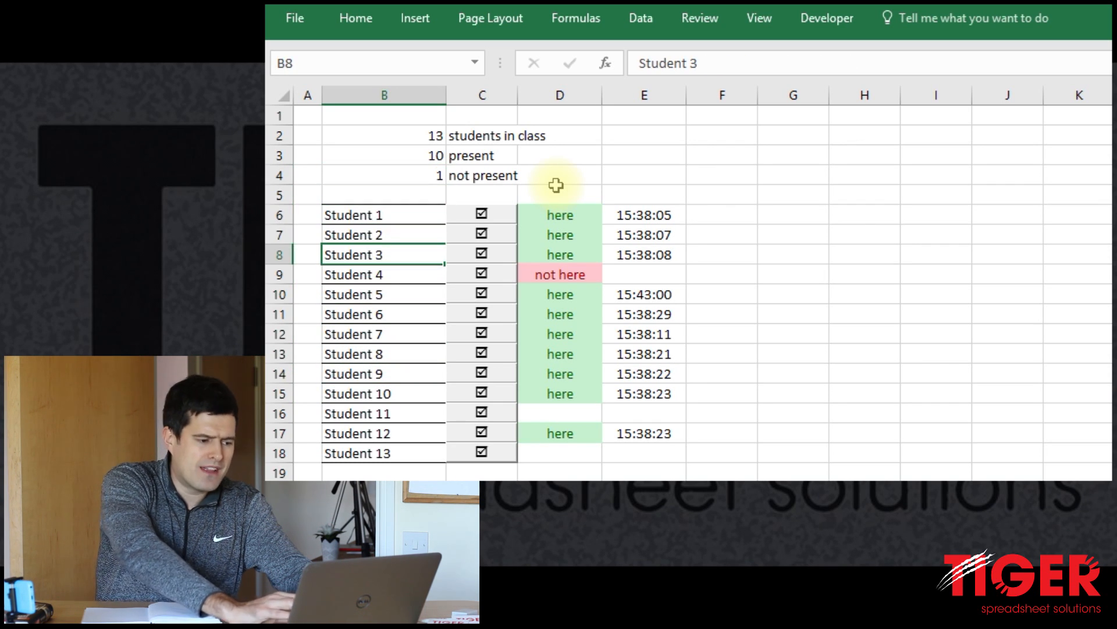
Mark Students 11 and 13 as not here so the not-present count reaches 3.
left_click(482, 412)
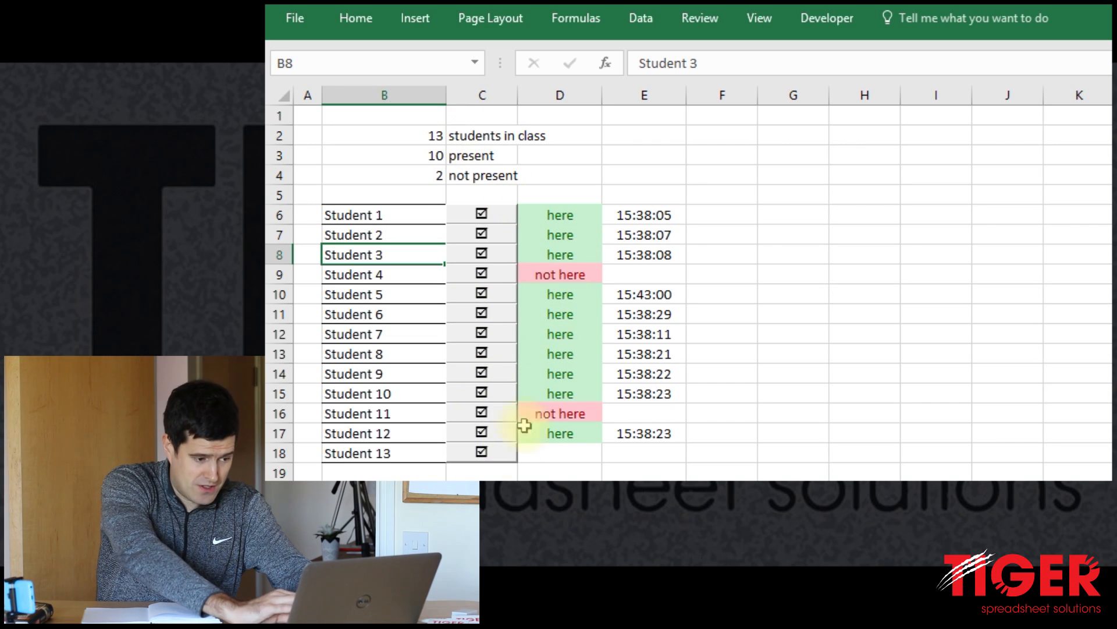
left_click(482, 452)
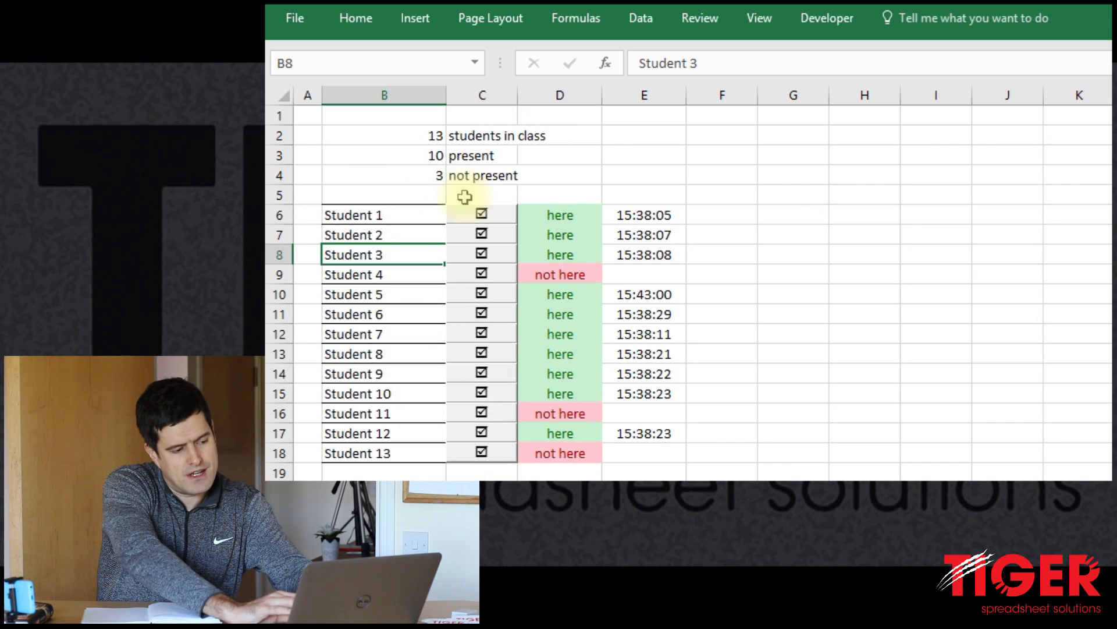
mouse_move(465, 157)
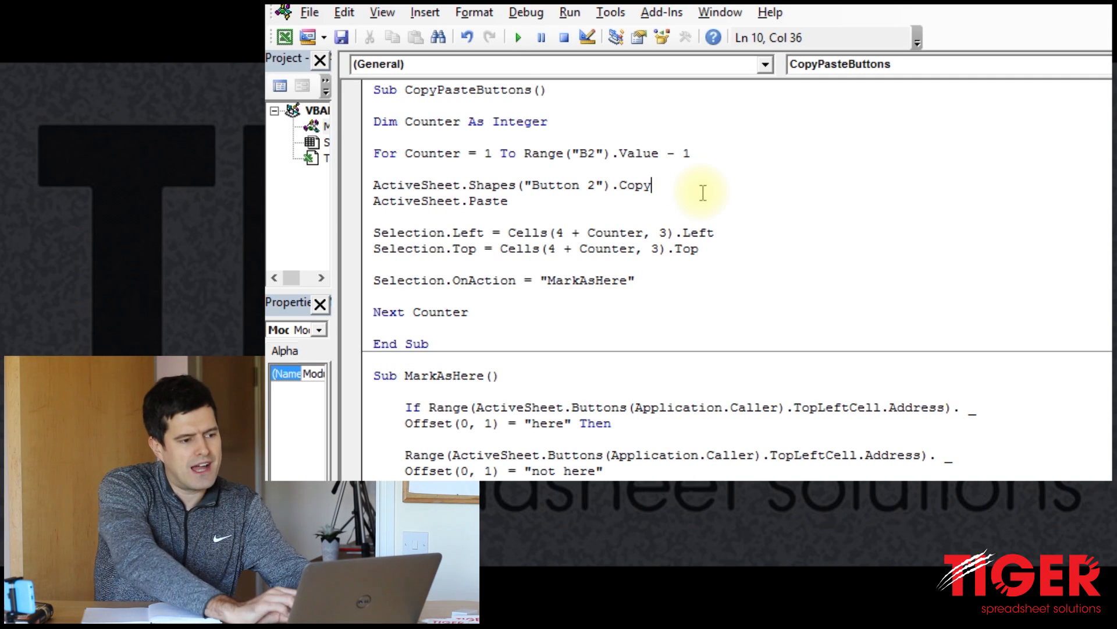
mouse_move(1094, 11)
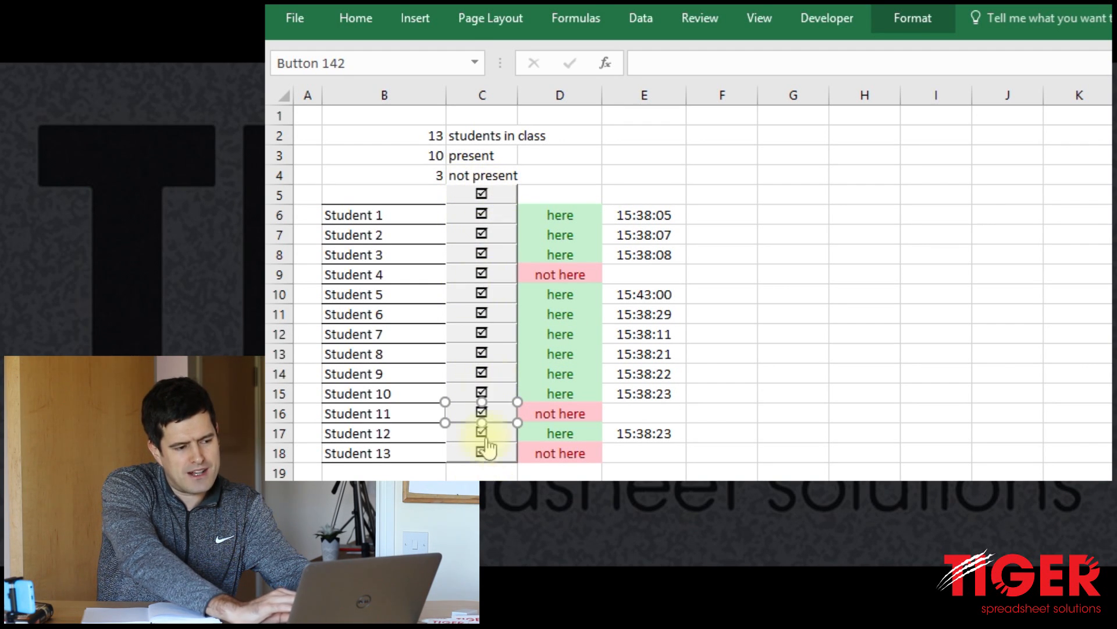
Run DeleteButtons so only Student 1's attendance button remains.
left_click(481, 453)
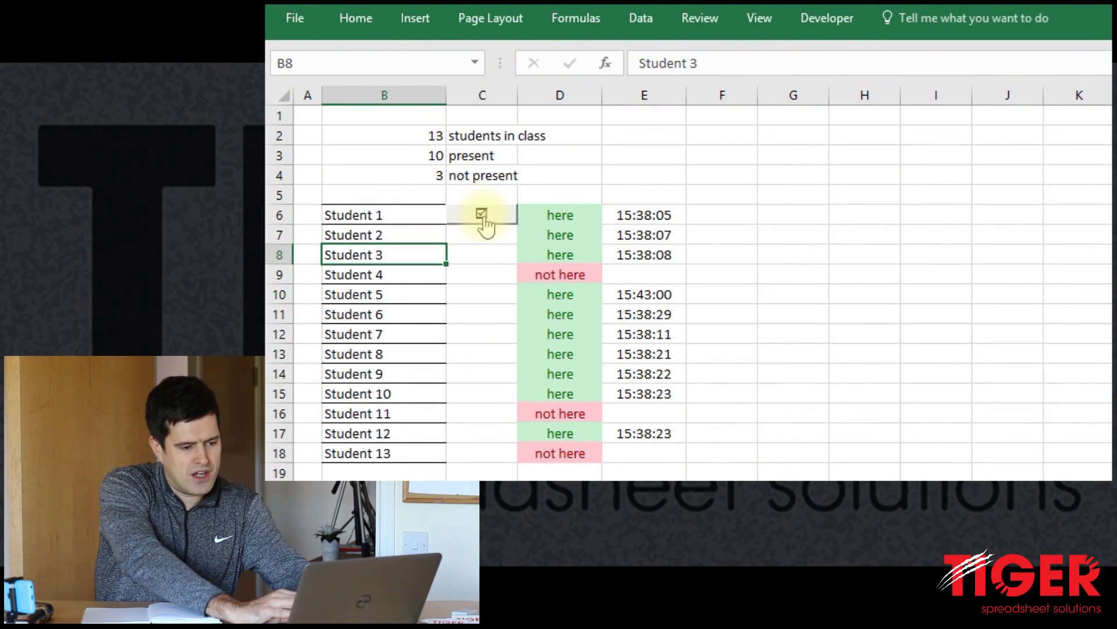
left_click(482, 214)
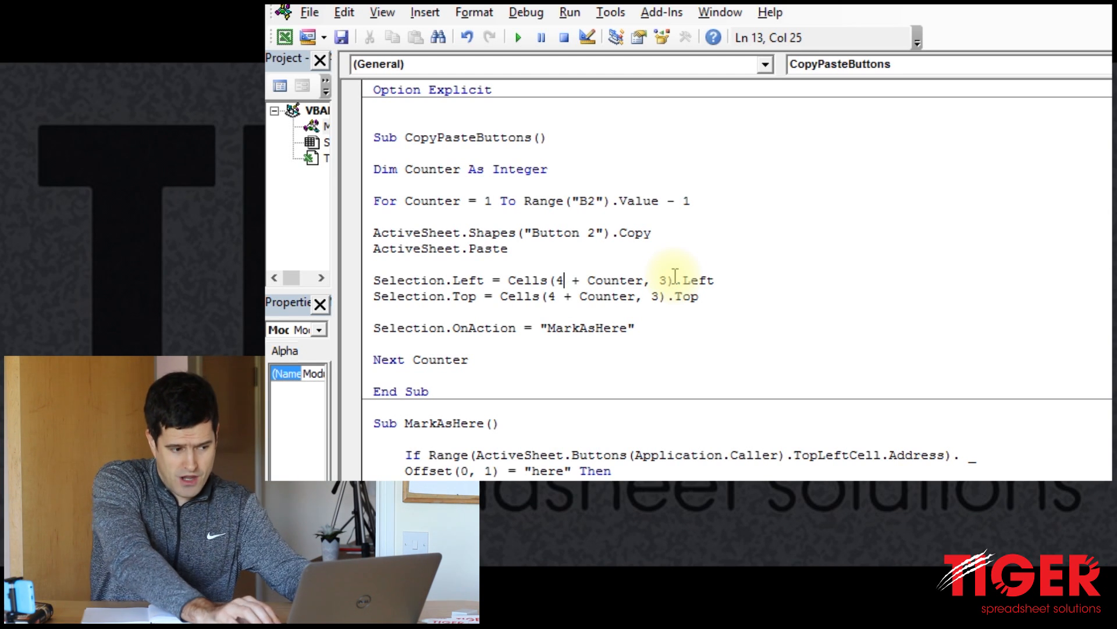
Change the CopyPasteButtons row offset from 4 + Counter to 7 + Counter and test-run it.
left_click(490, 279)
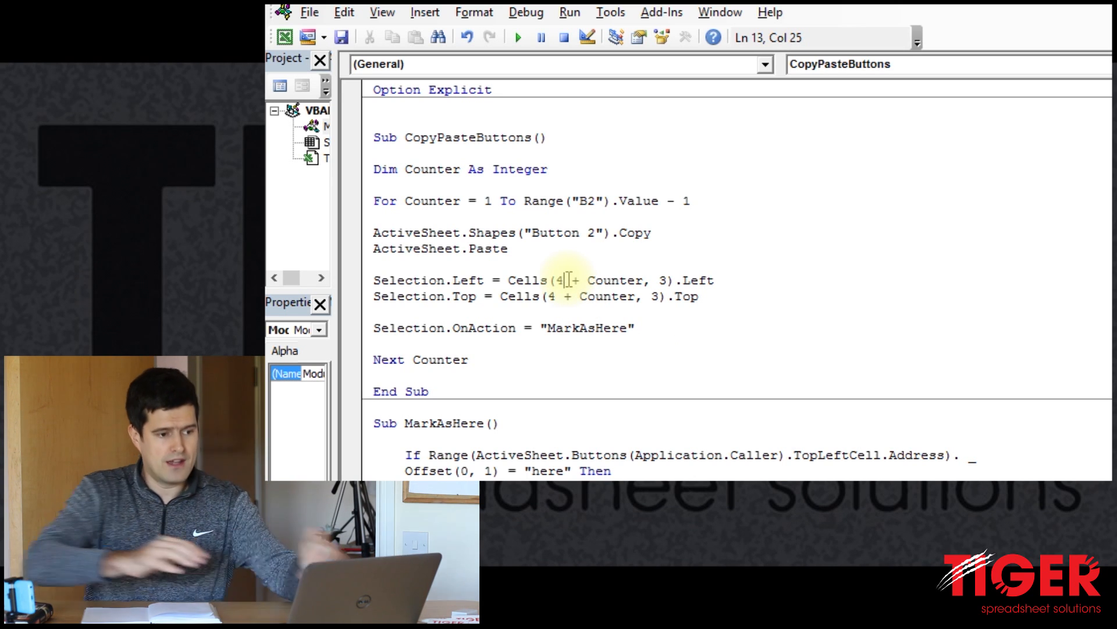
key("alt+F11")
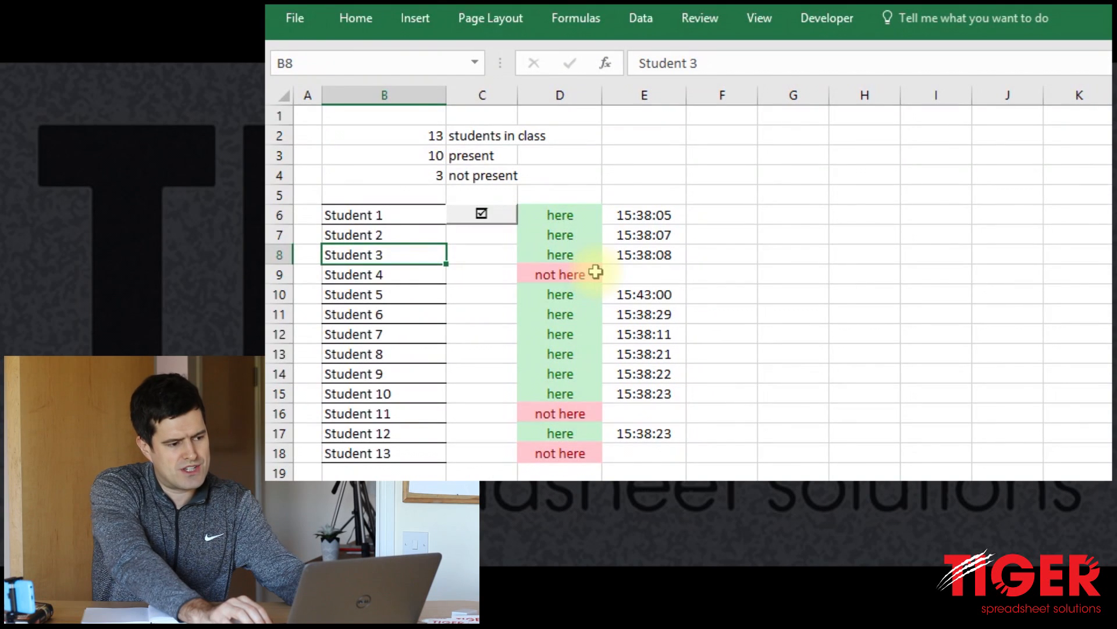
left_click(482, 234)
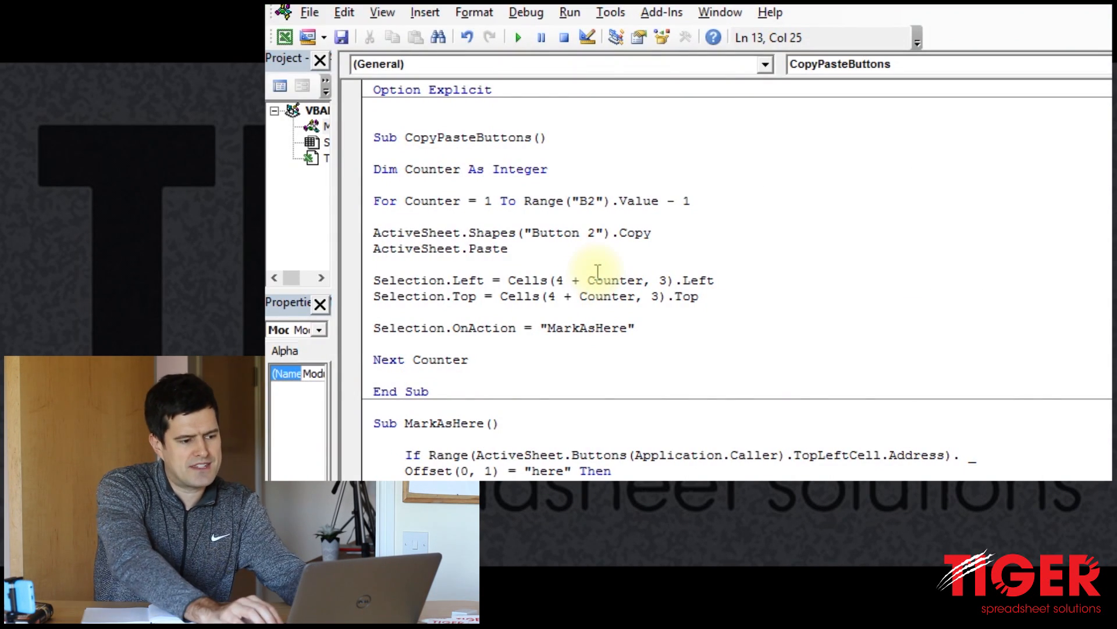
key("Backspace")
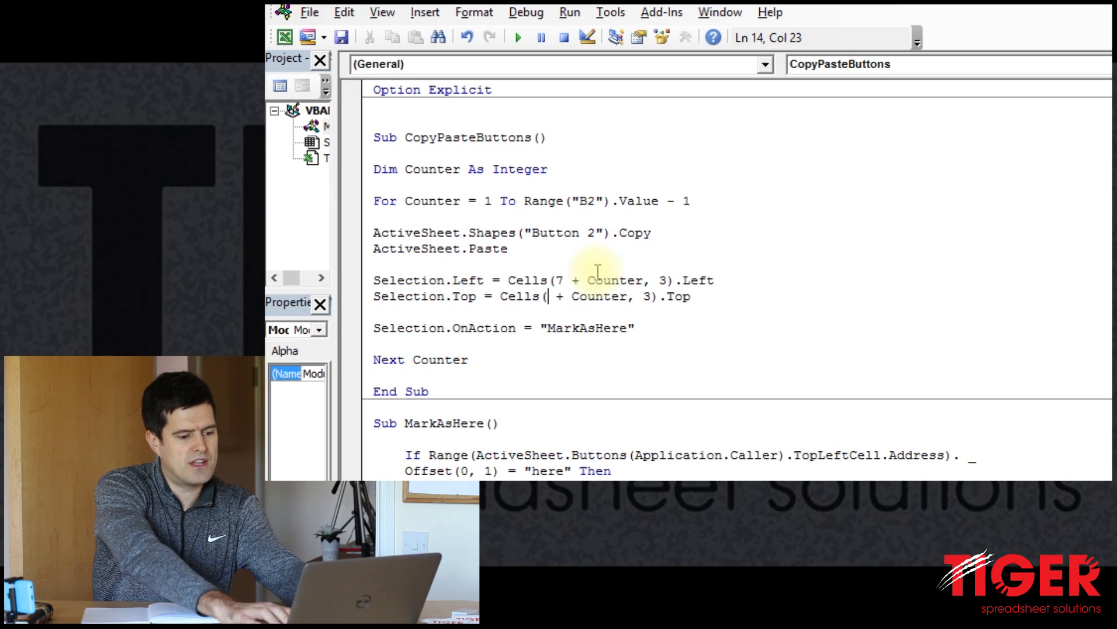
type("7")
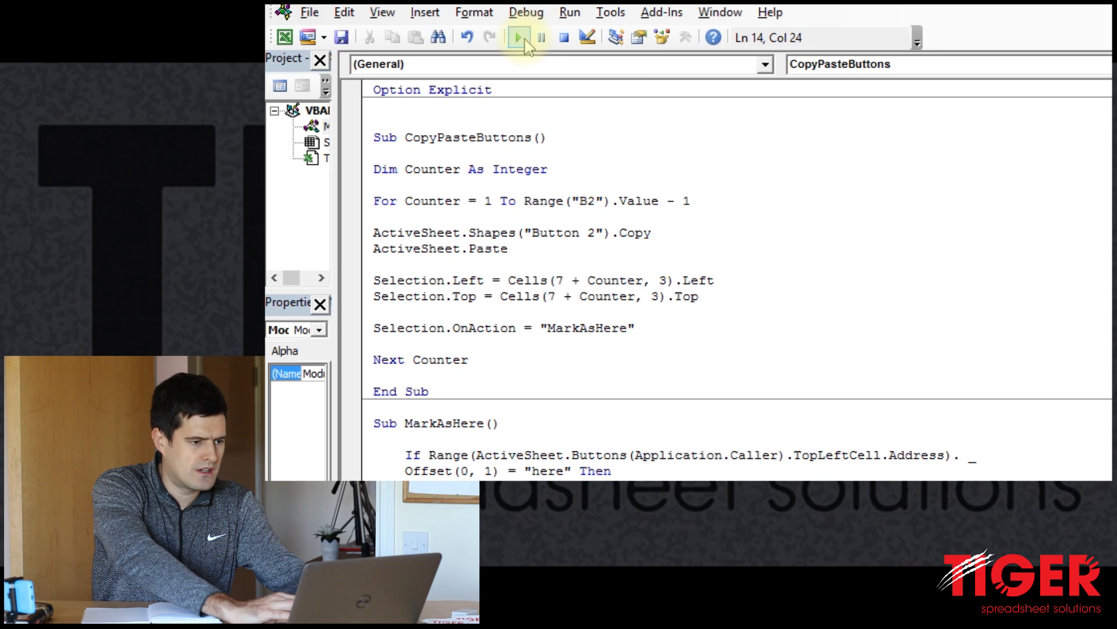
left_click(517, 37)
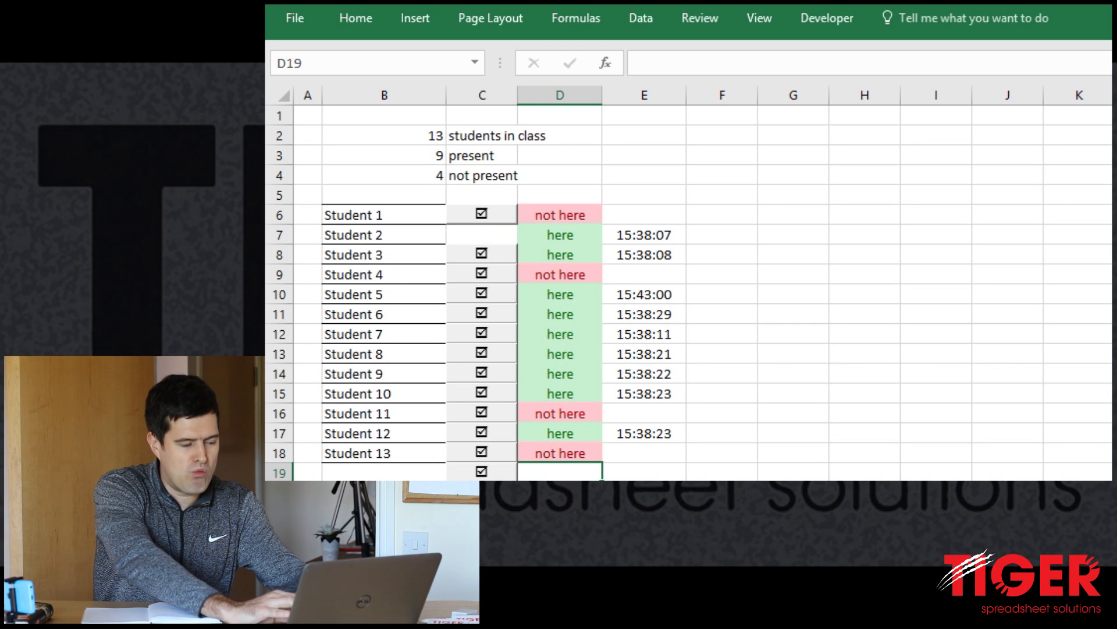
Correct the copy macro's row offset to 6 + Counter.
key("alt+F11")
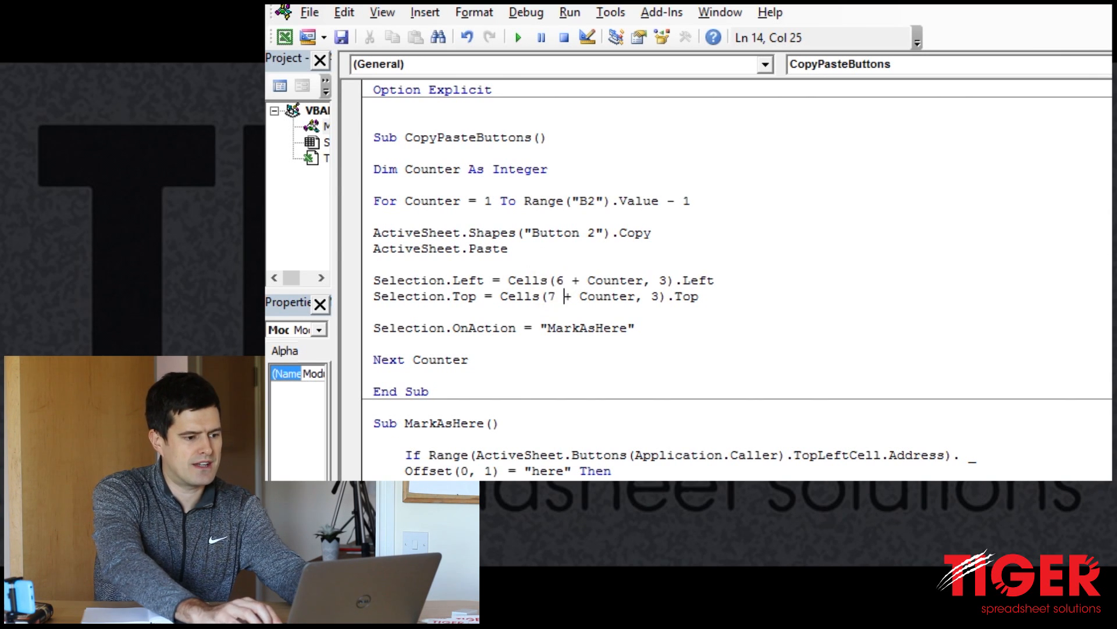
type("6")
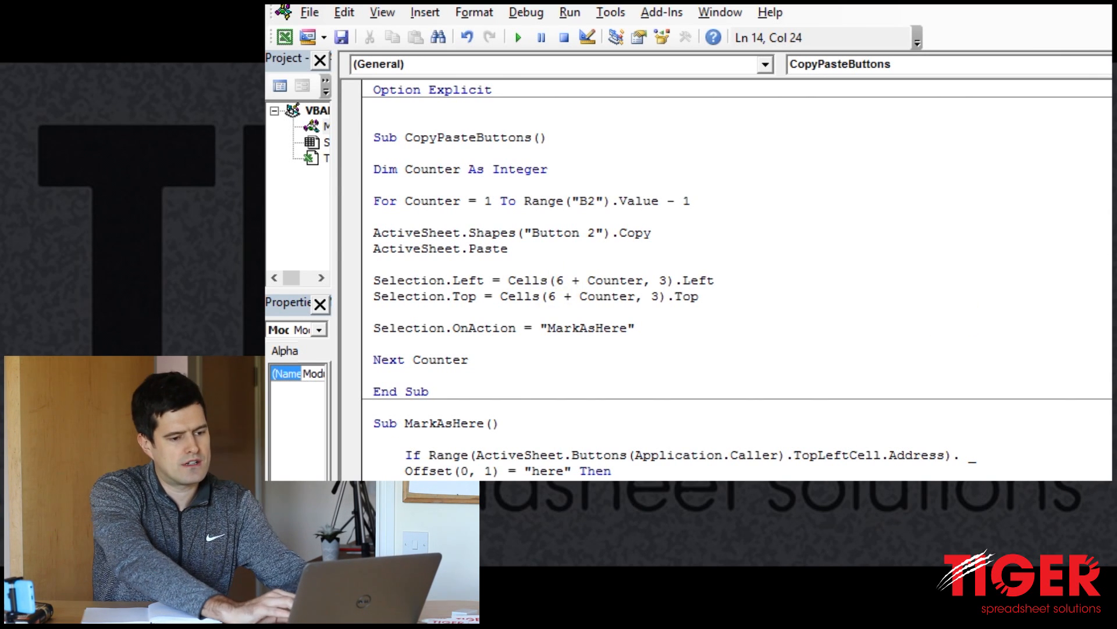
scroll("down", 3)
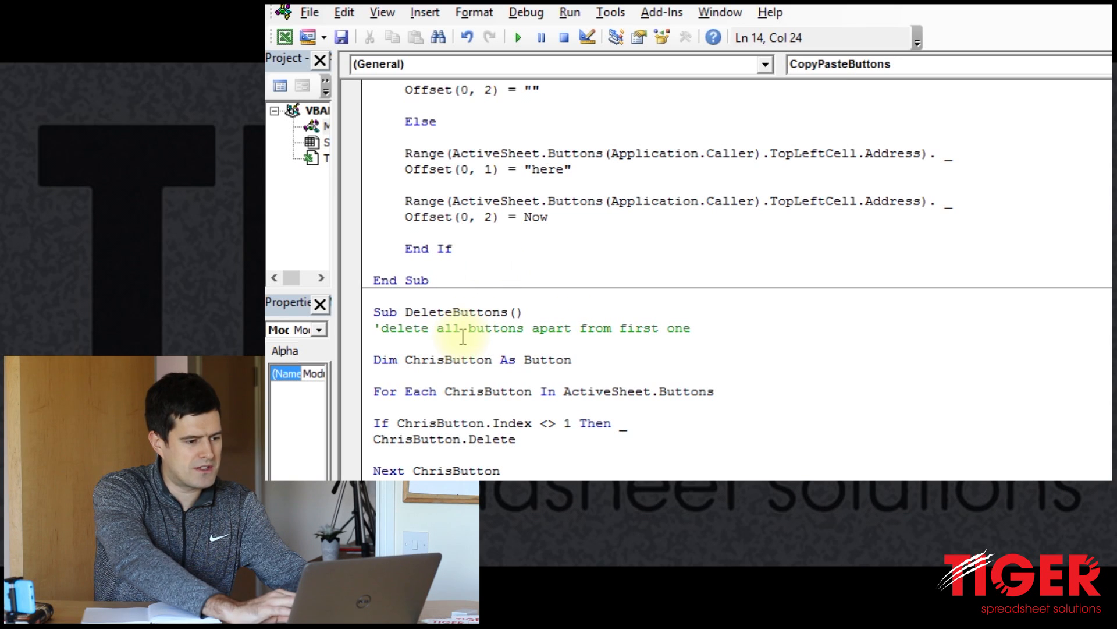
Run DeleteButtons then CopyPasteButtons to place a button beside each of the 13 students.
left_click(462, 328)
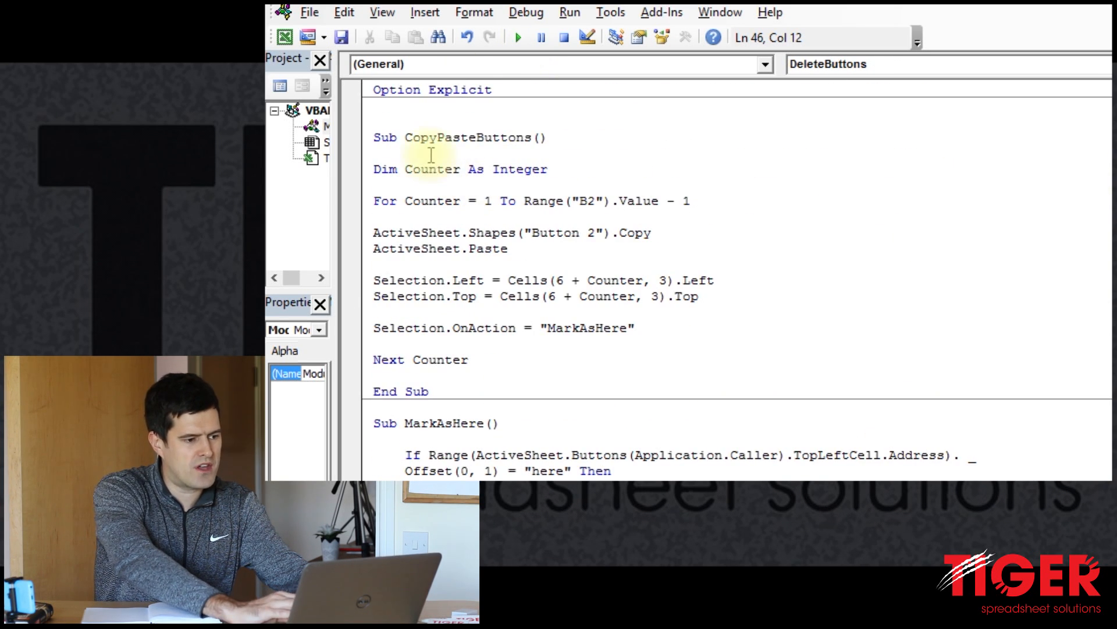
left_click(431, 138)
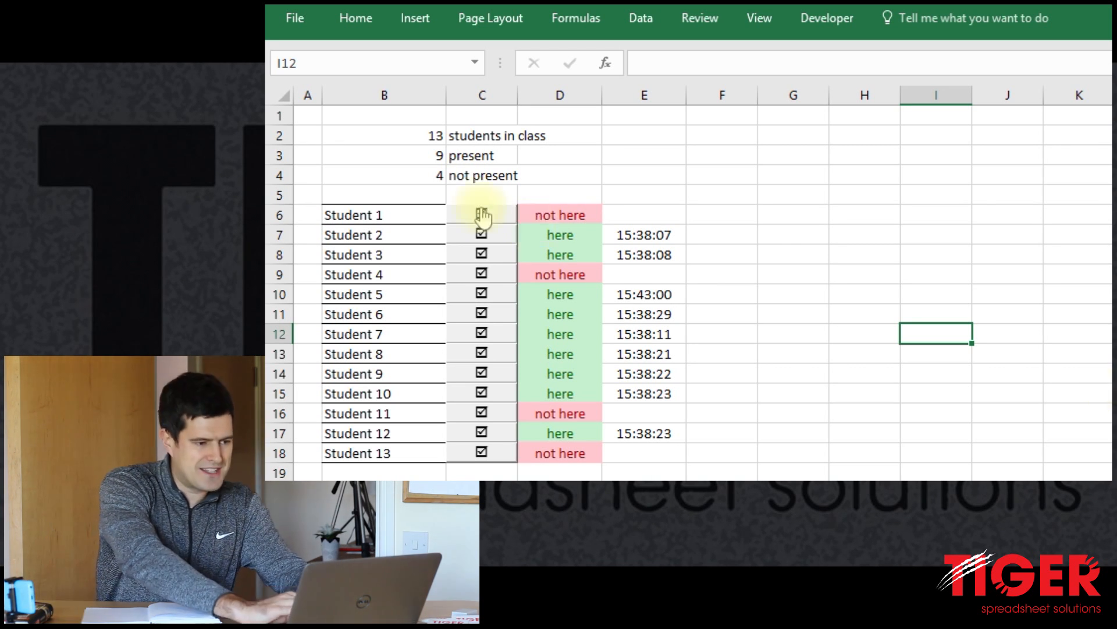
left_click_drag(384, 135, 482, 175)
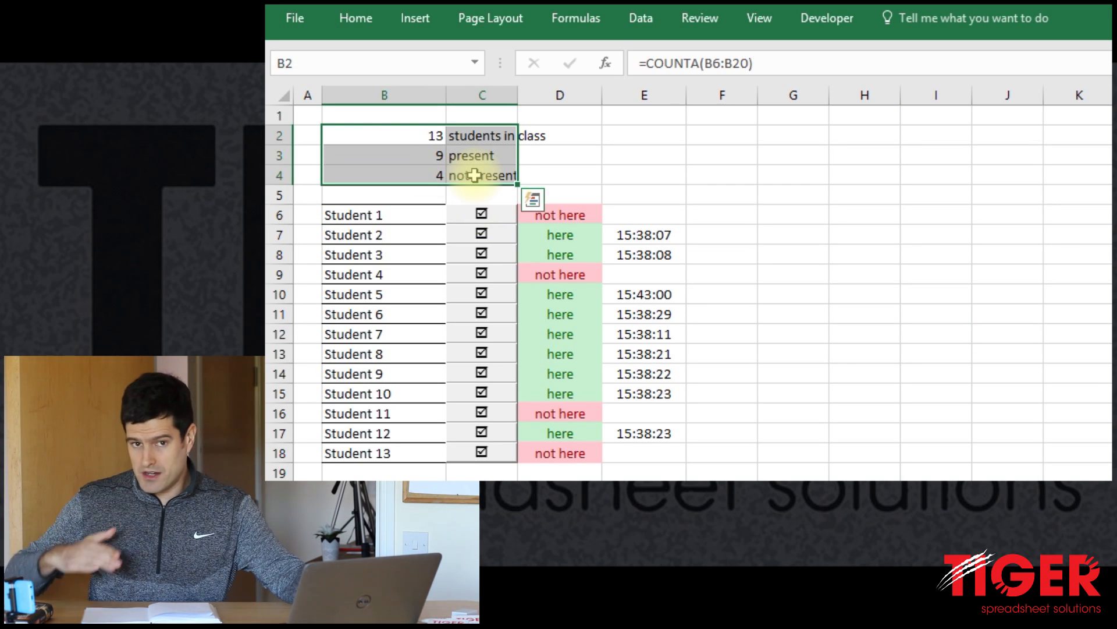
left_click(384, 195)
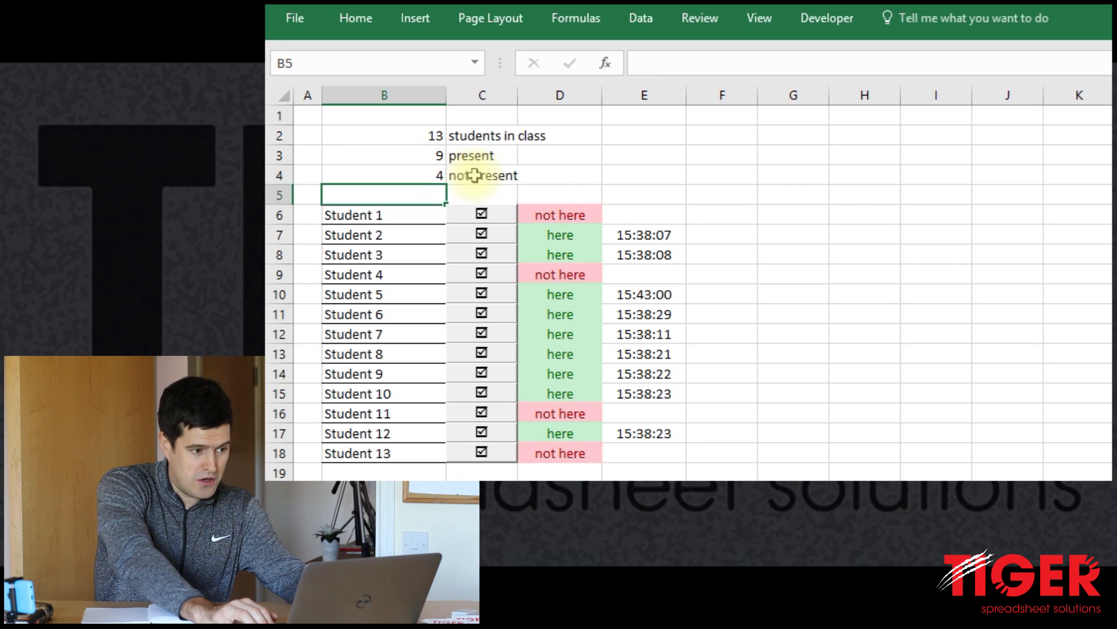
left_click(383, 215)
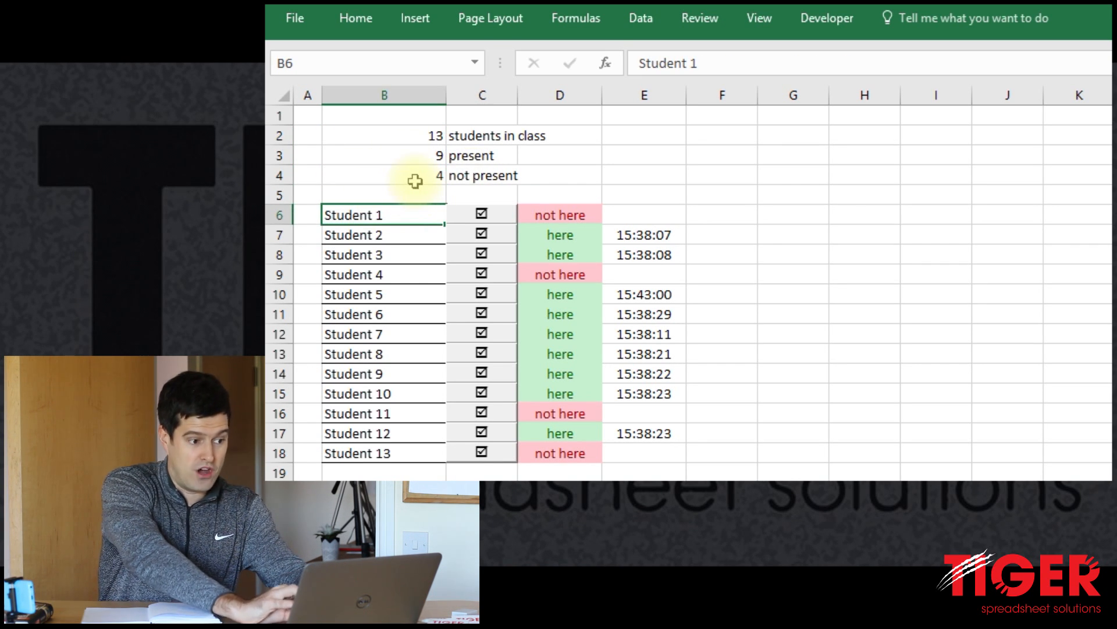
left_click(383, 176)
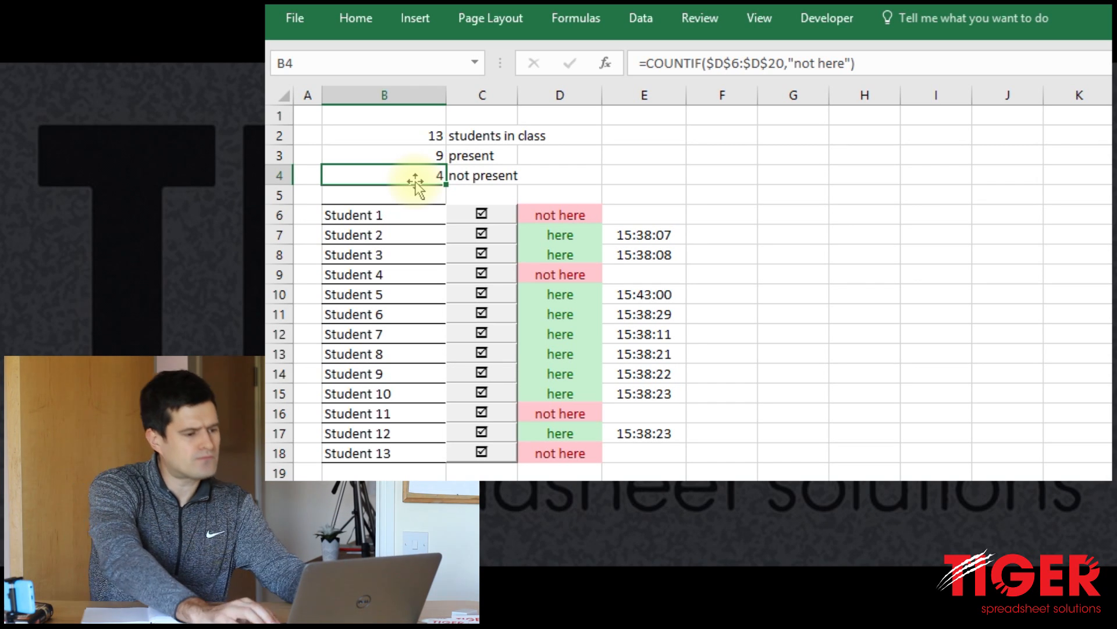
left_click(307, 155)
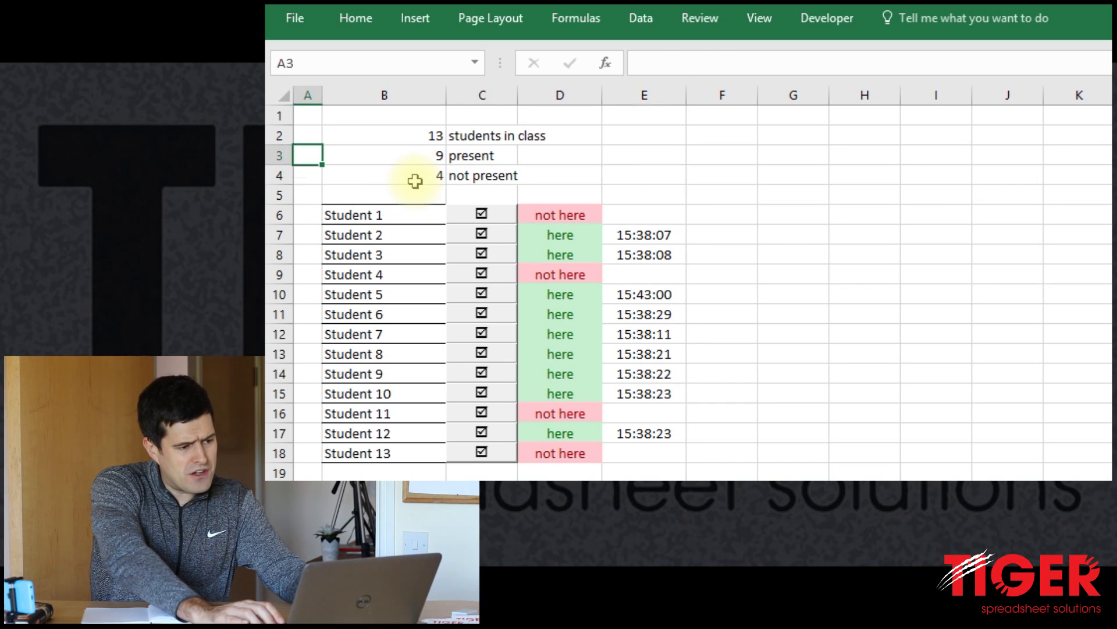
left_click(383, 155)
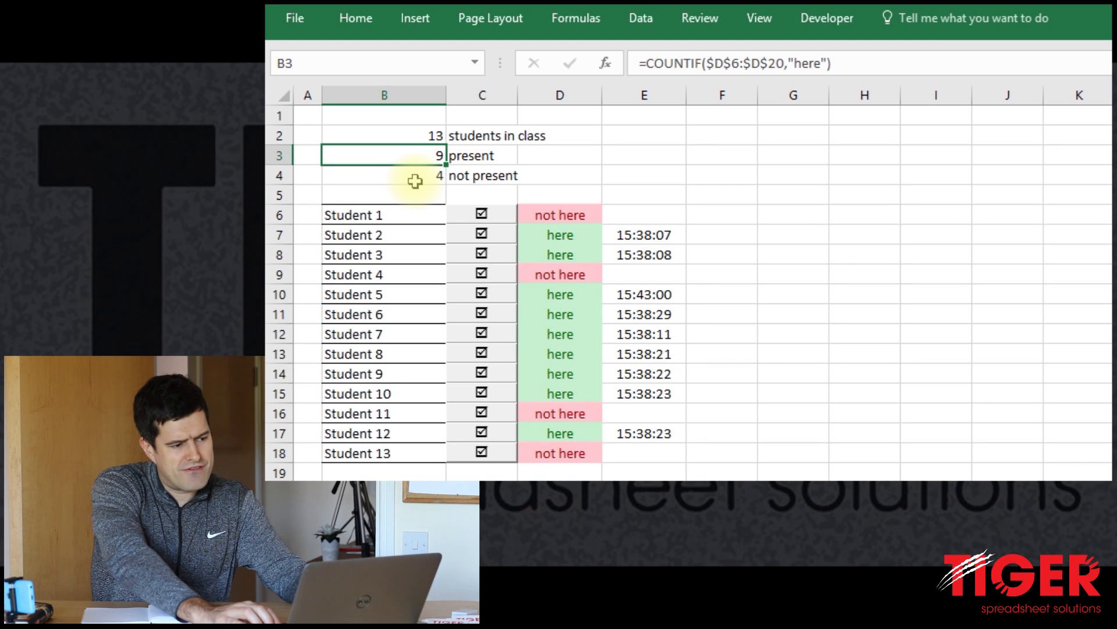
left_click(384, 135)
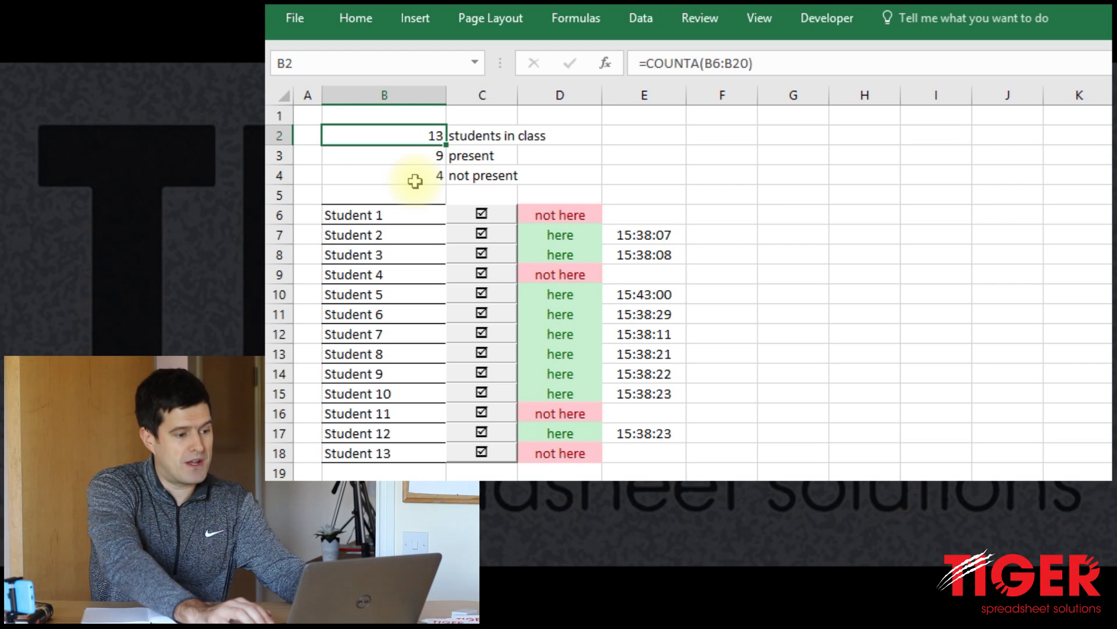
left_click(383, 194)
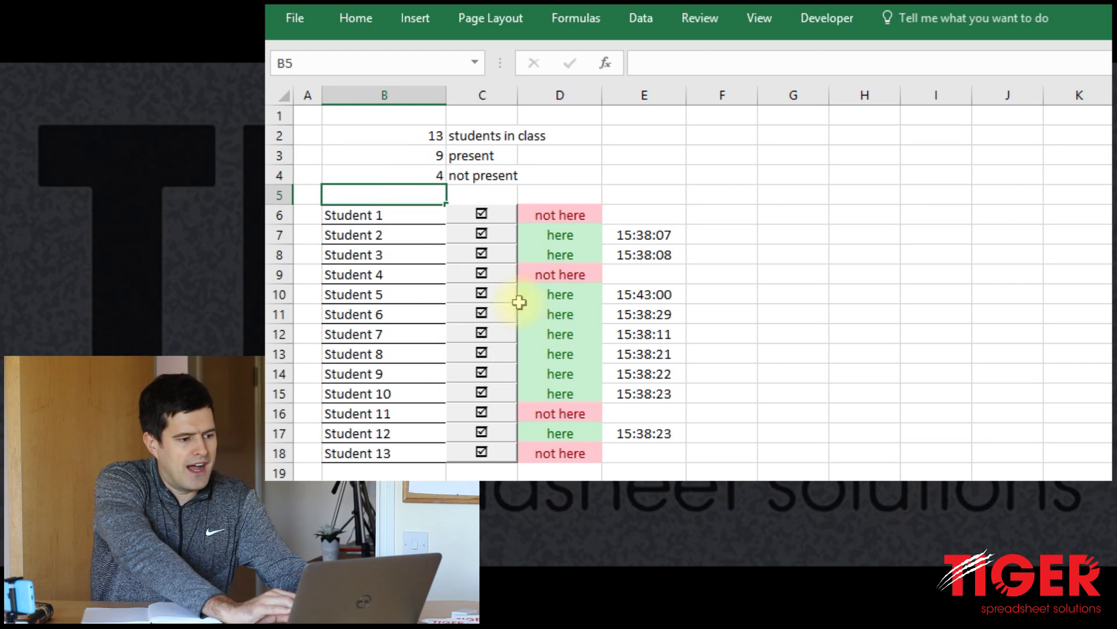
left_click(482, 273)
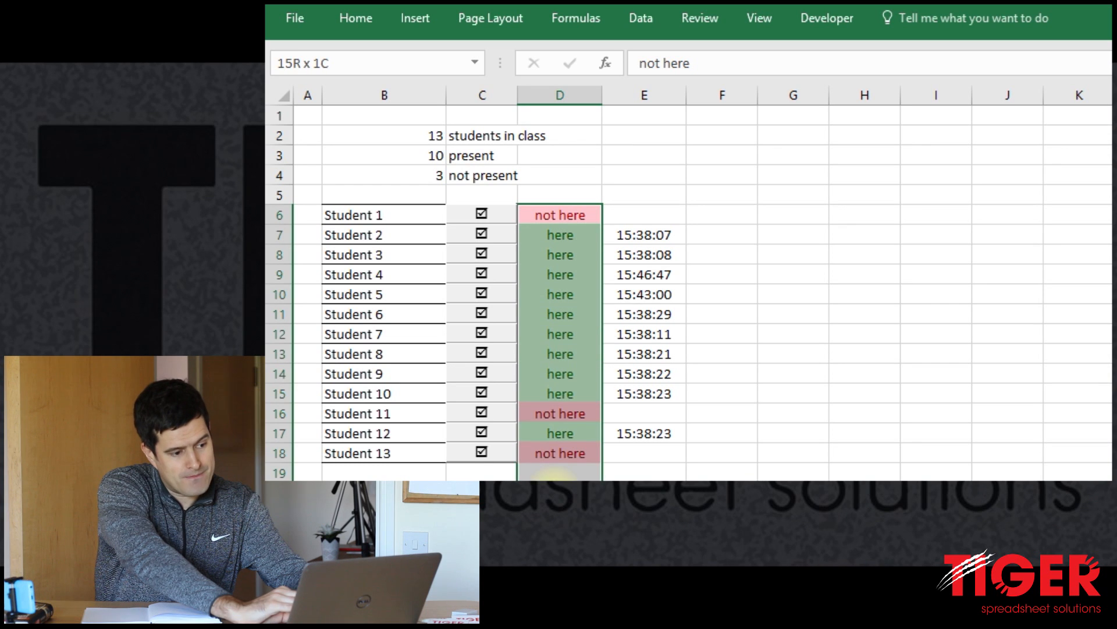
Review the status and time columns and head E5 with 'arrival time'.
left_click(559, 234)
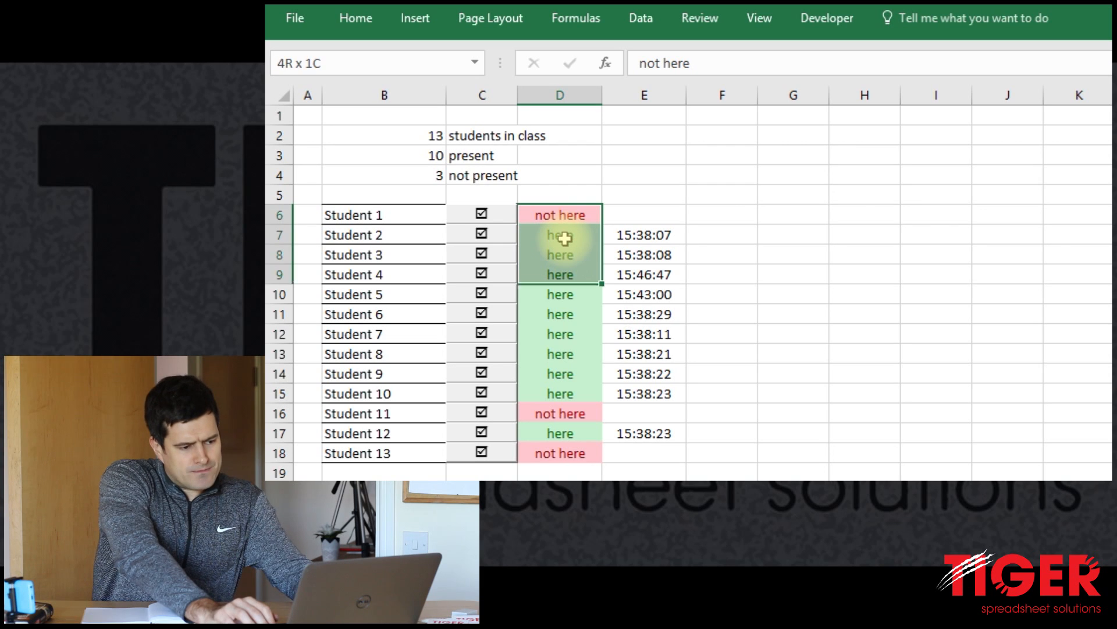
left_click(642, 214)
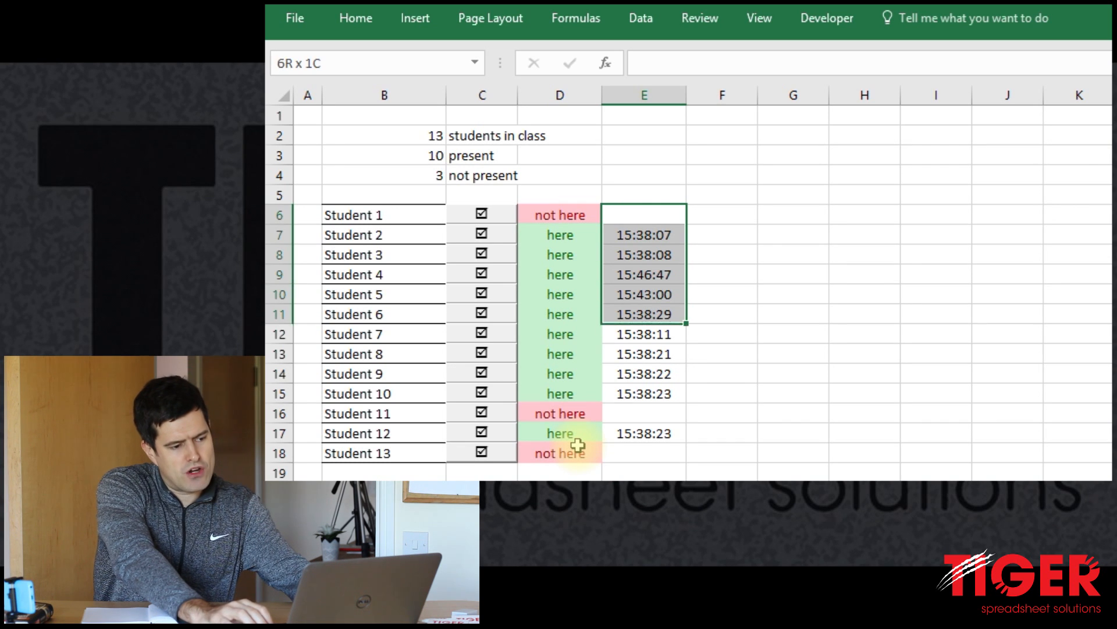
left_click(643, 194)
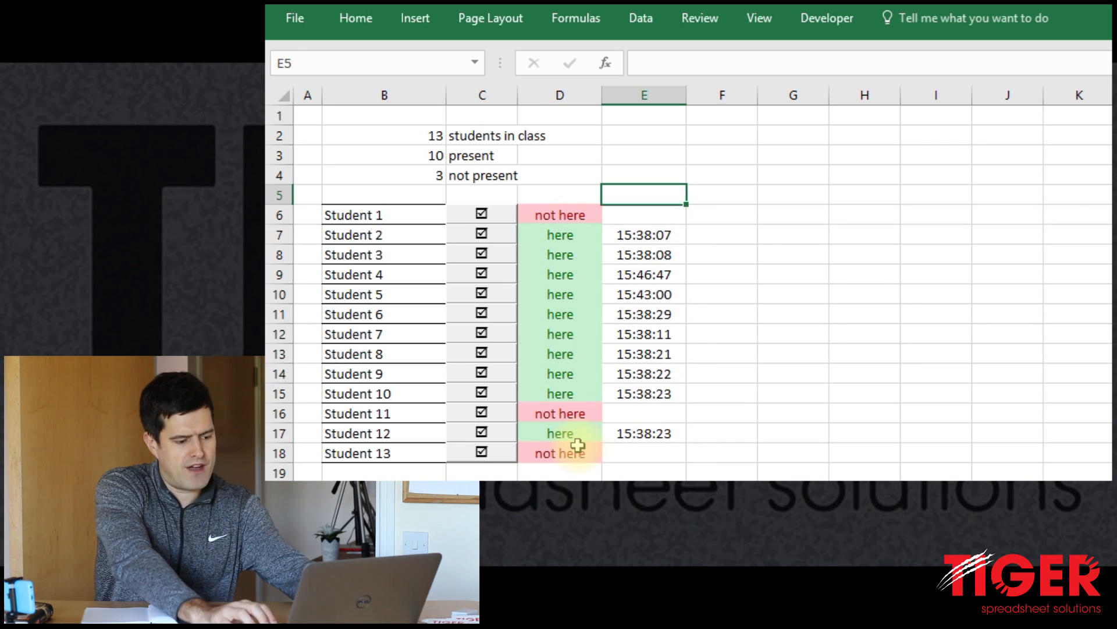
type("arrival time")
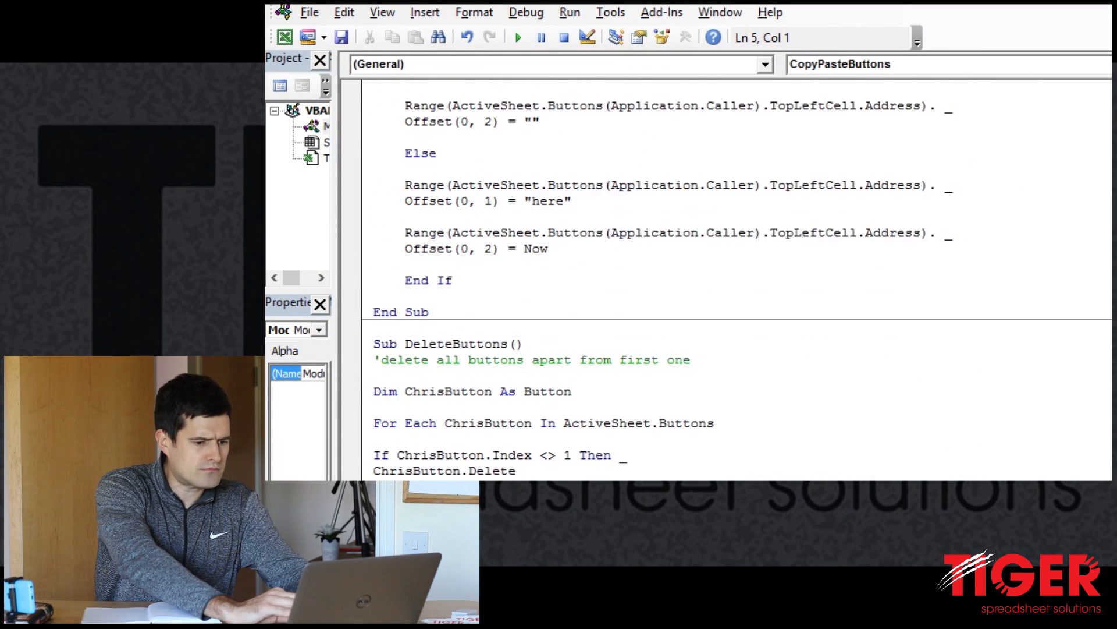
Declare Sub ResetClass() below the attendance macro and check which rows hold arrival times.
scroll("down", 3)
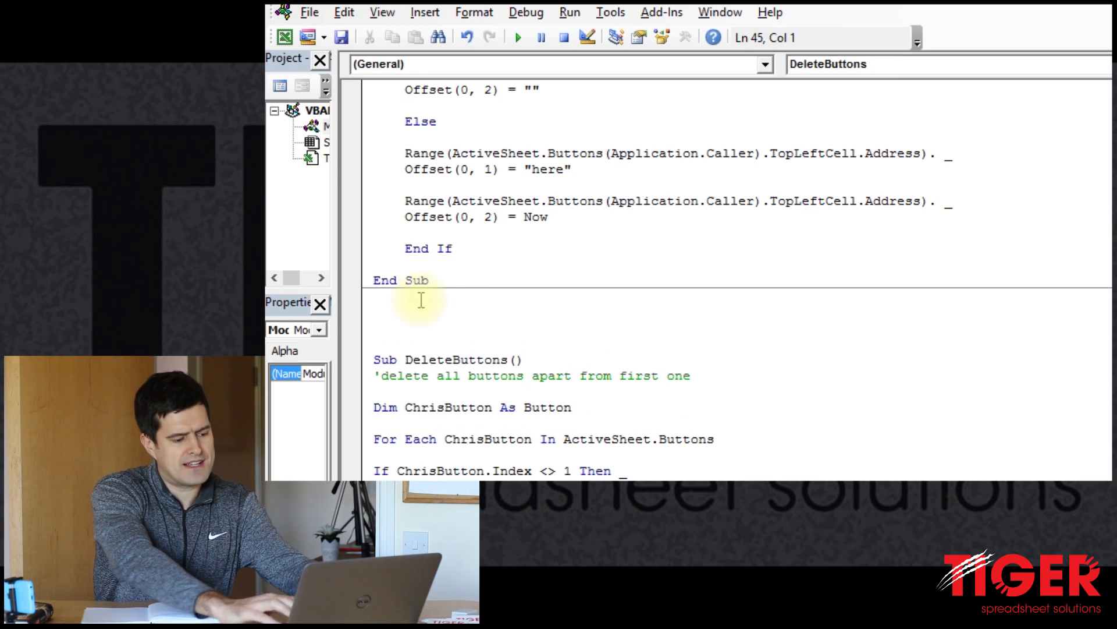
type("Sub")
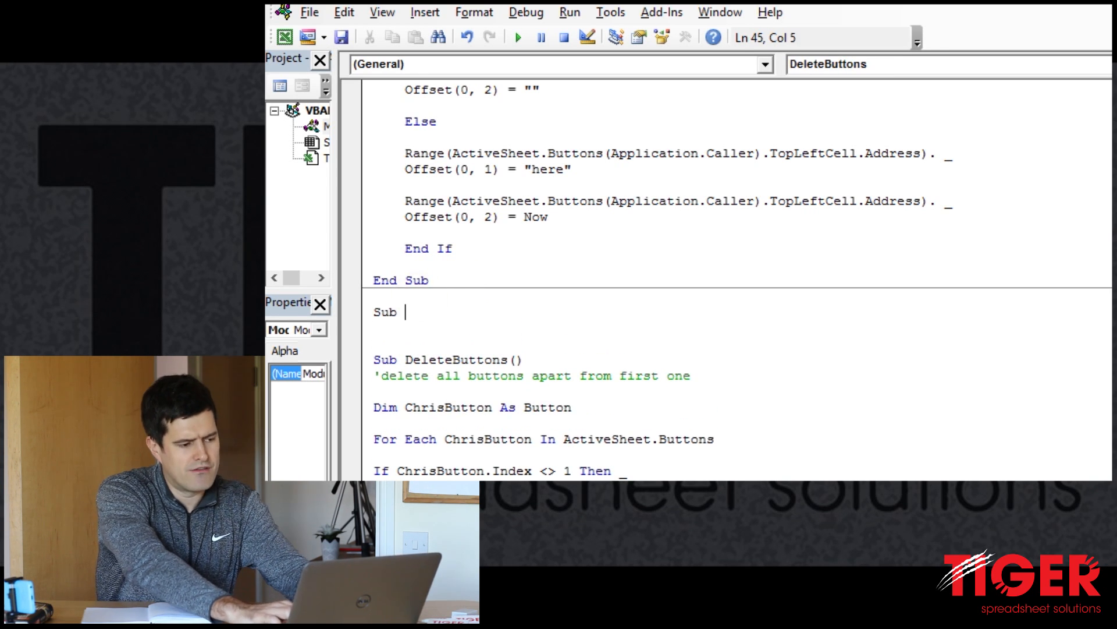
type("REs")
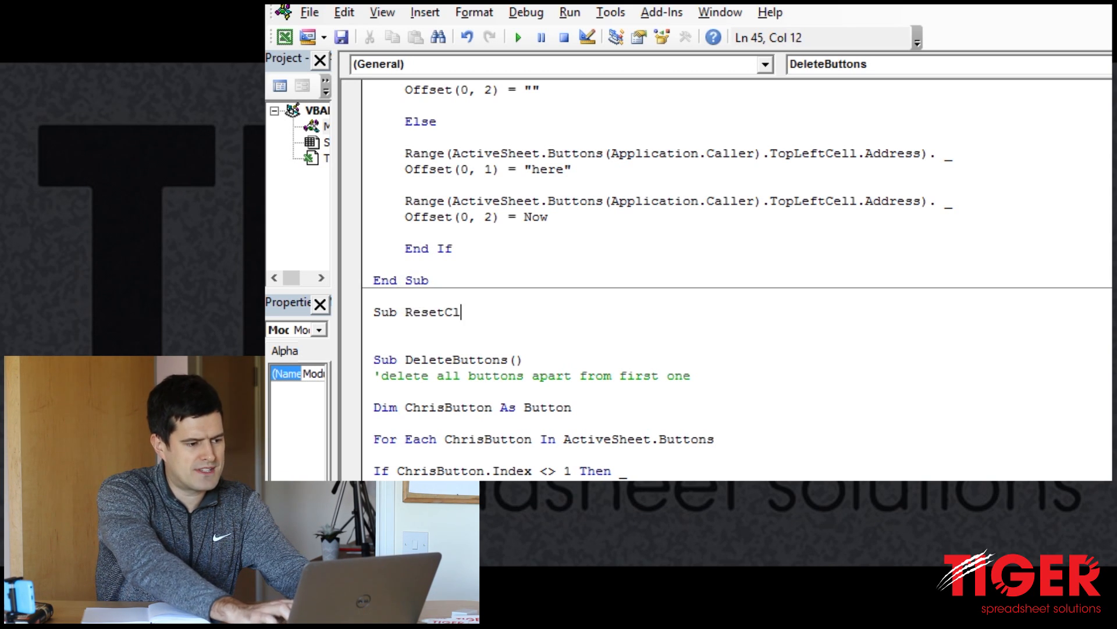
type("ass()")
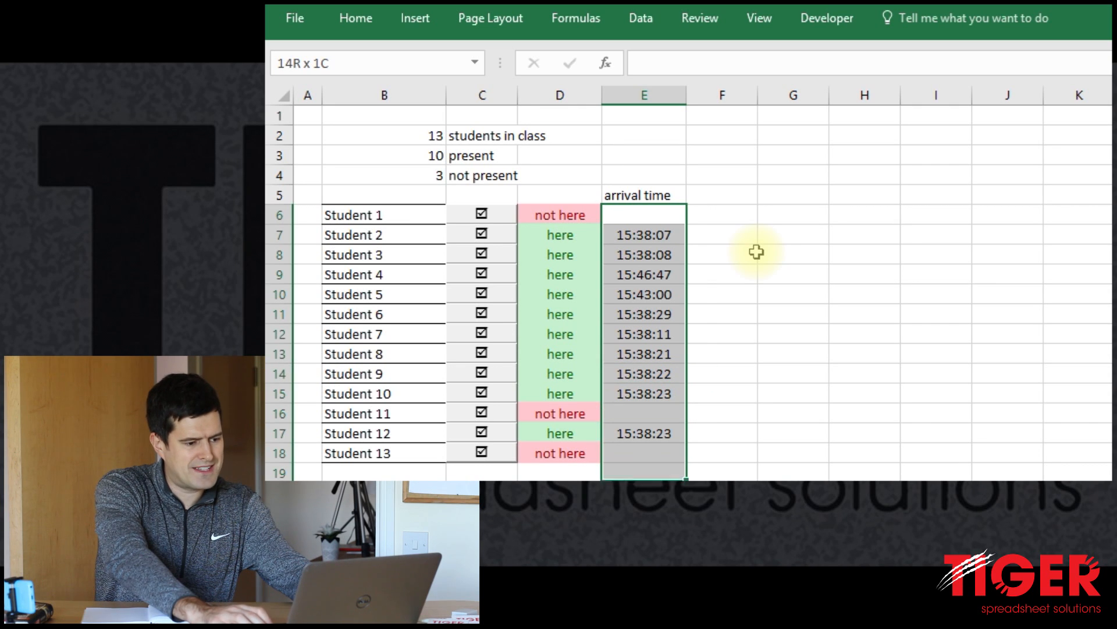
left_click(642, 214)
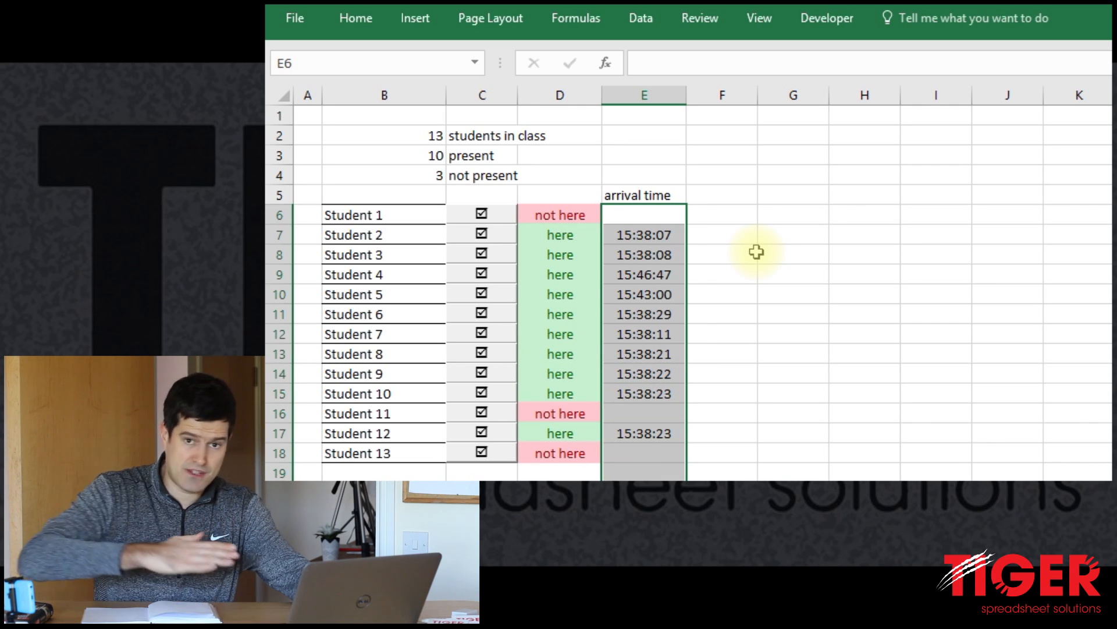
mouse_move(695, 392)
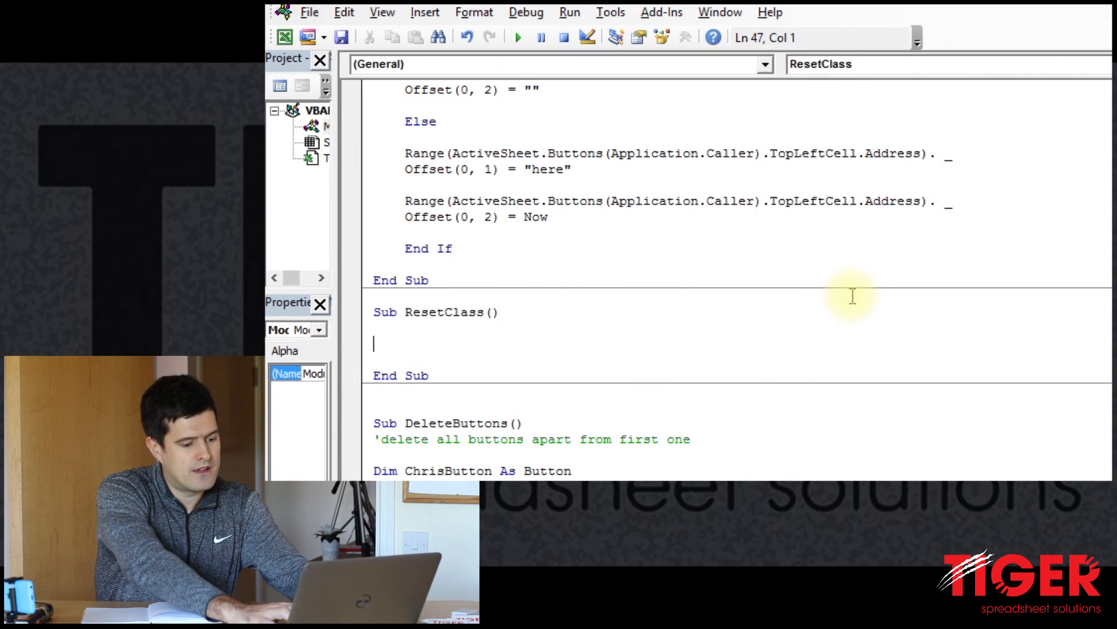
Add Range("E6:E20").ClearContents inside ResetClass to clear the arrival times.
type("Range")
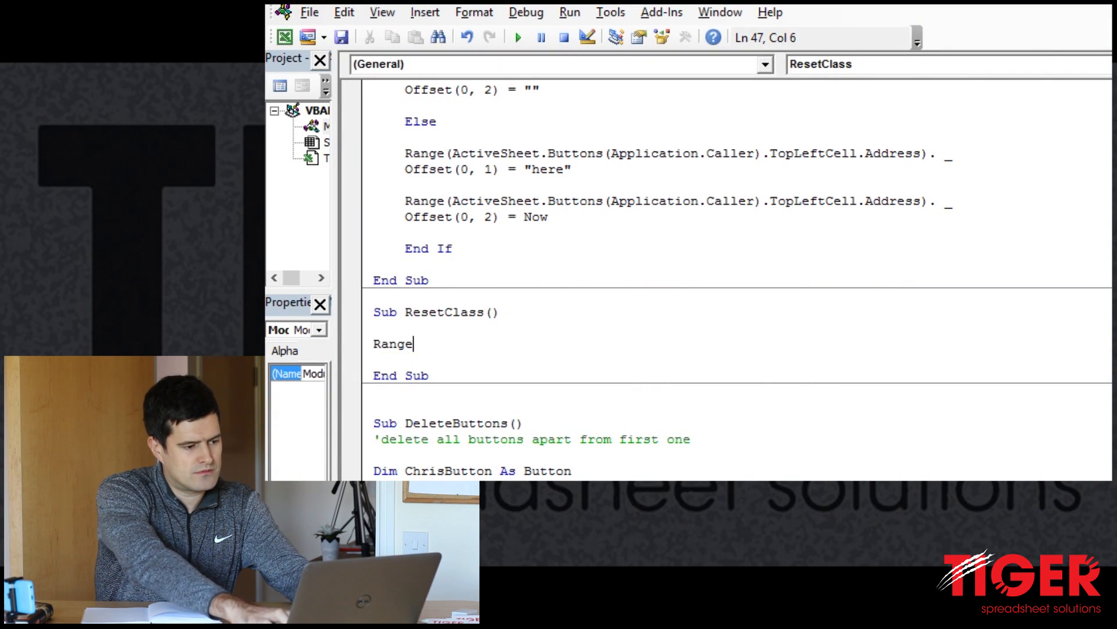
type("(\"E6:")
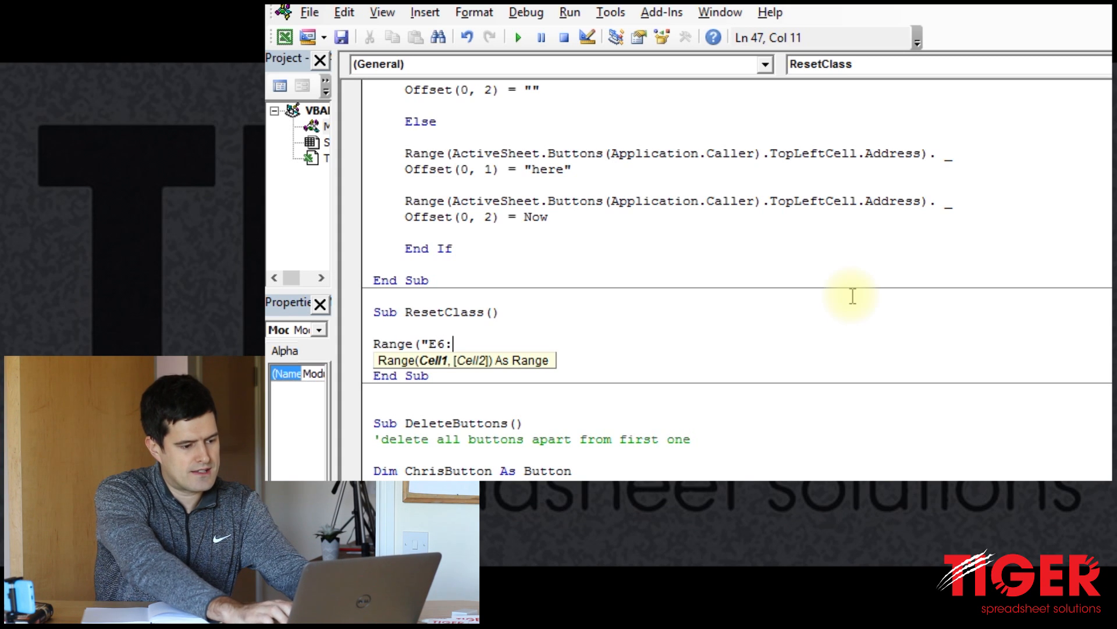
type("E20\"")
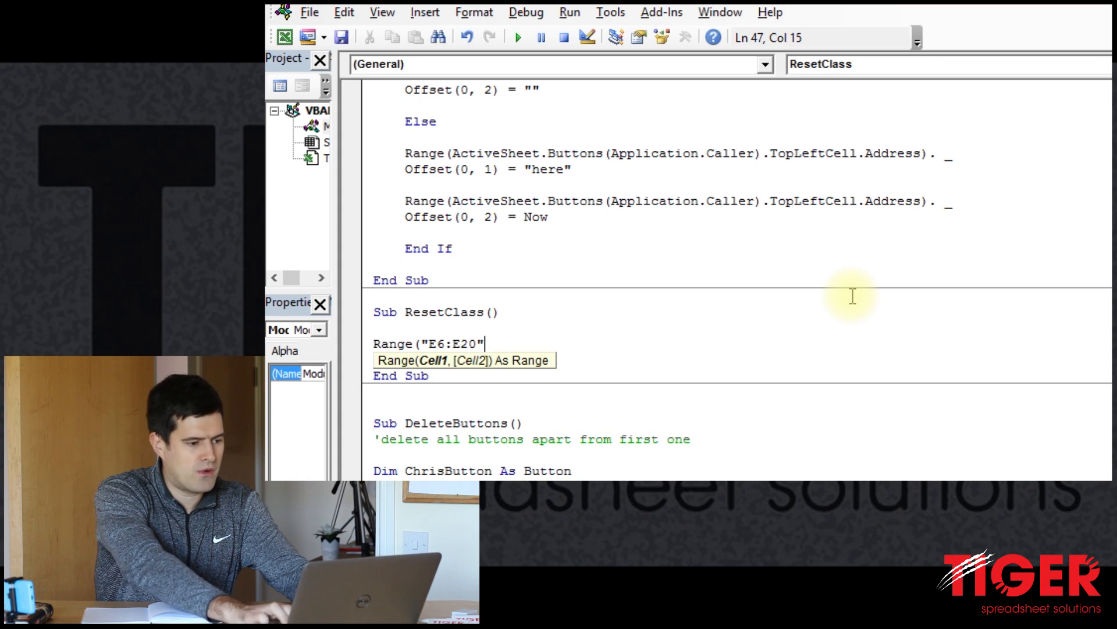
type(".Clear")
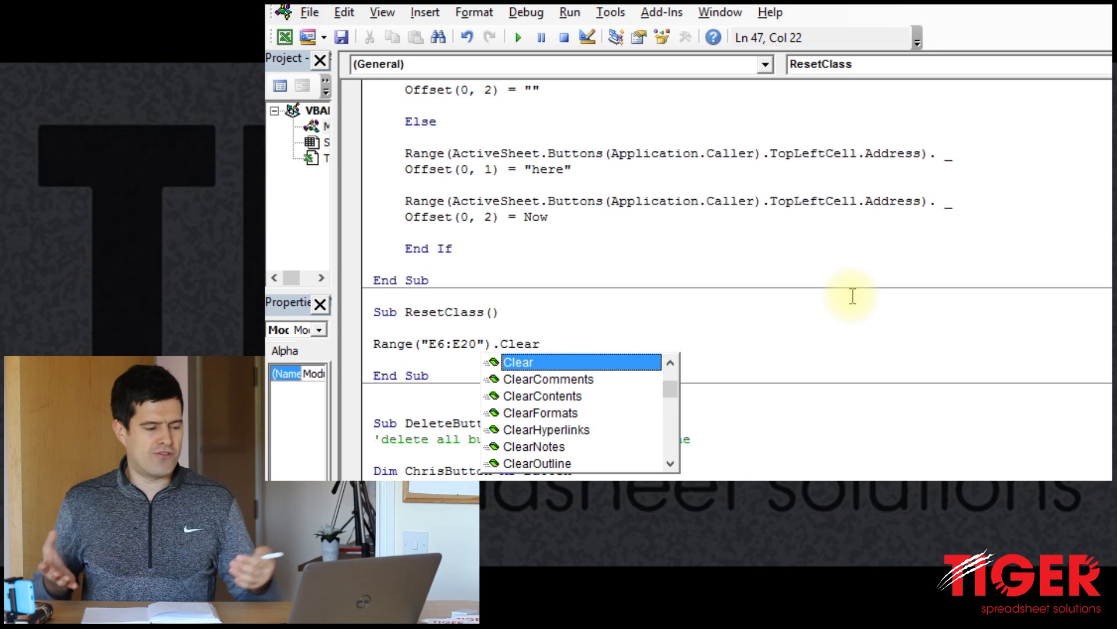
type("Contr")
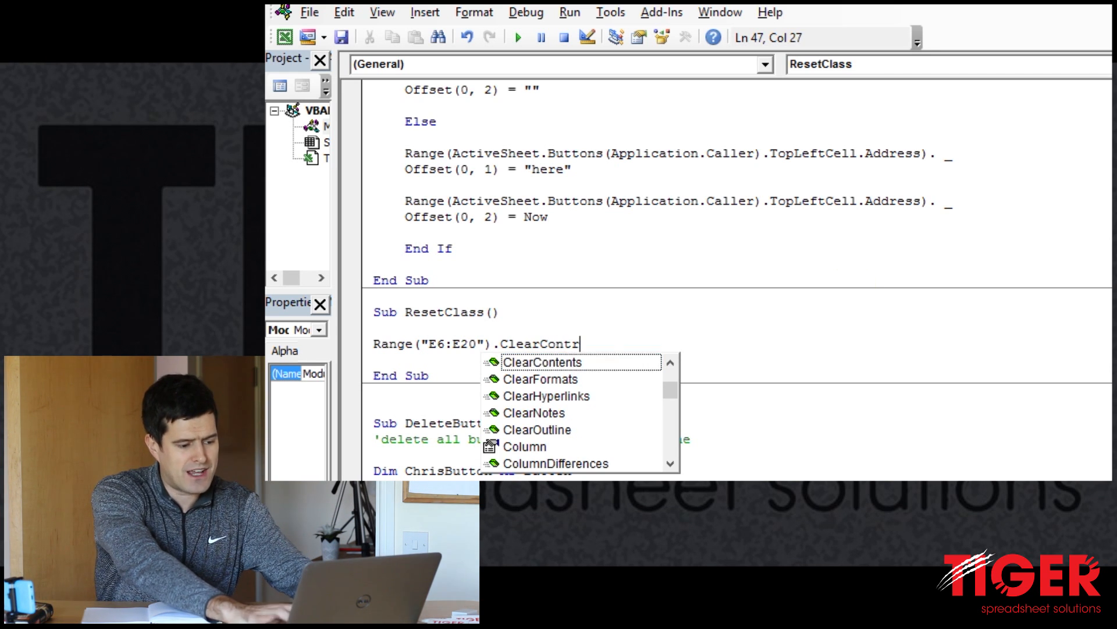
type("ent")
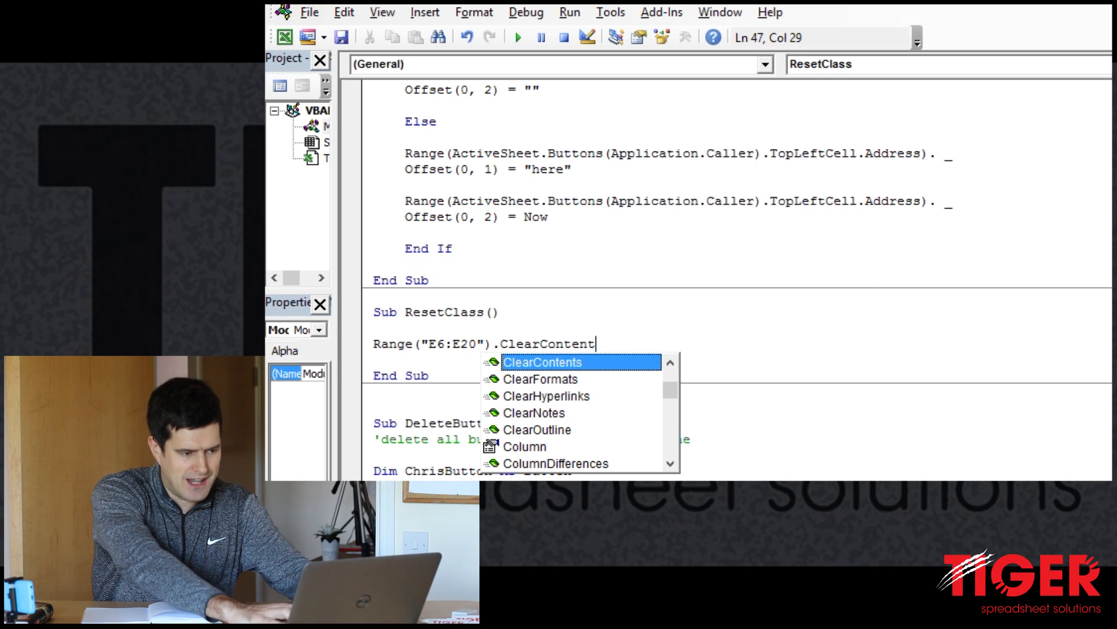
type("s")
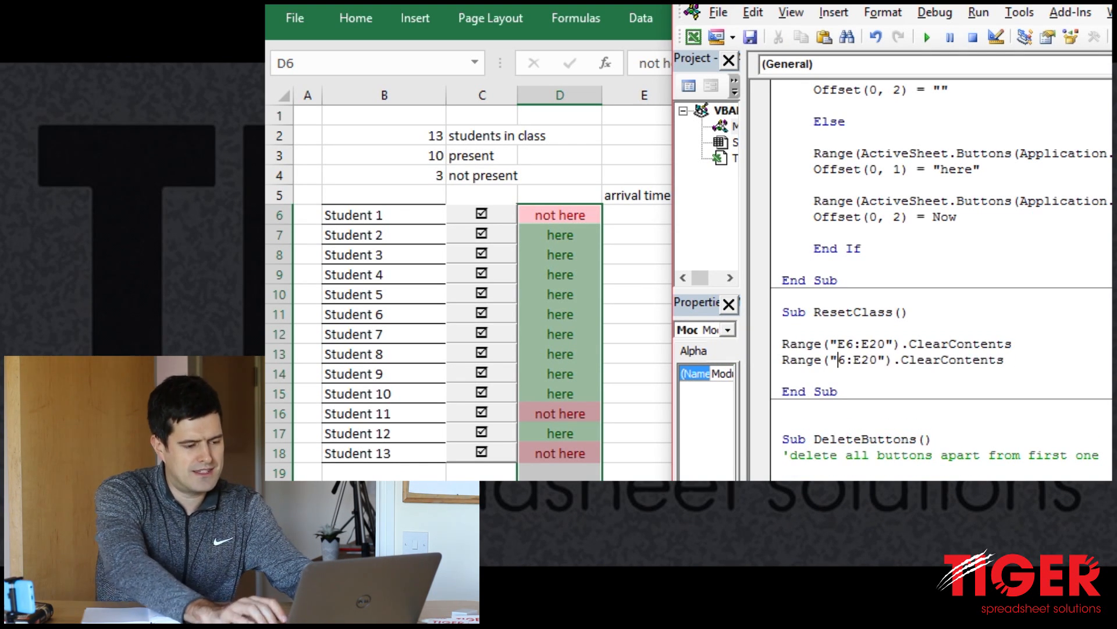
Change the second line to set Range("D6:D20") to "not here" and run ResetClass.
type("D6:D20")
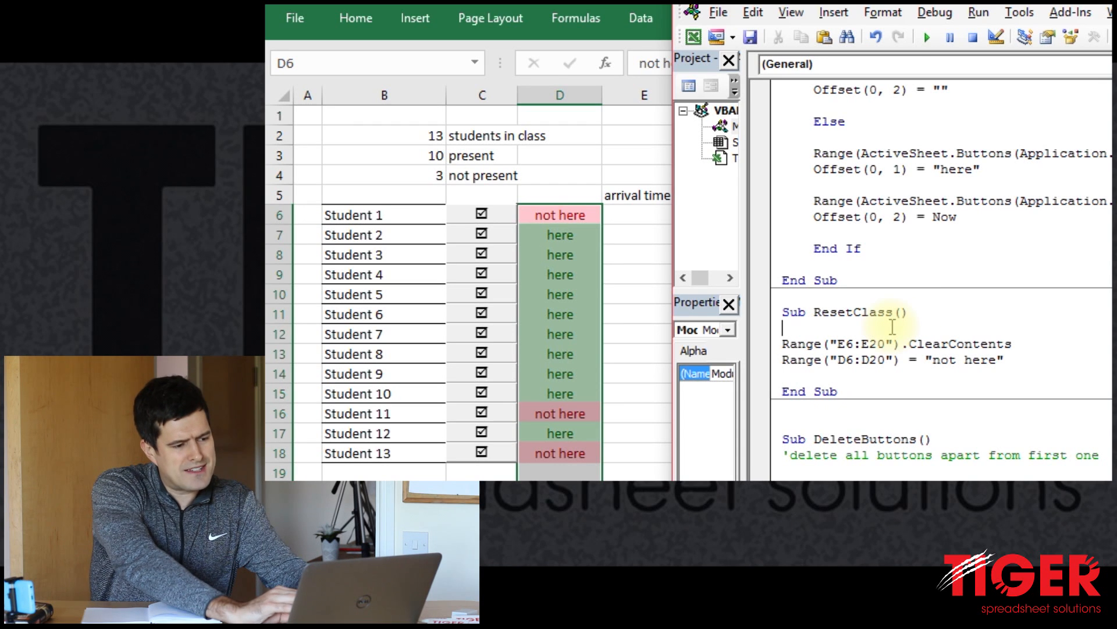
left_click(926, 36)
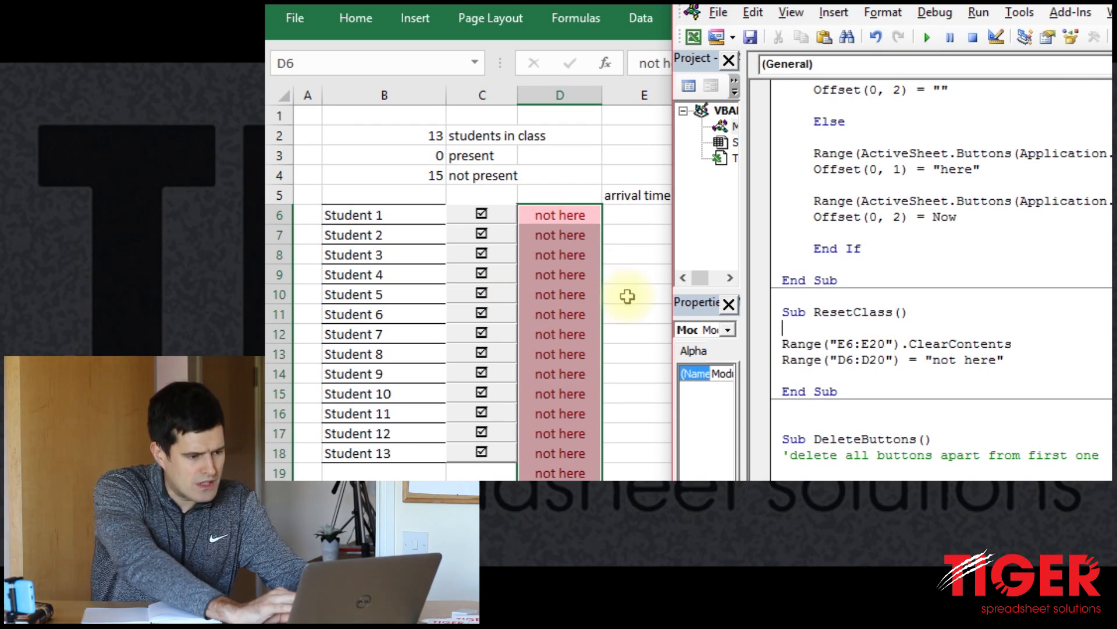
left_click(644, 294)
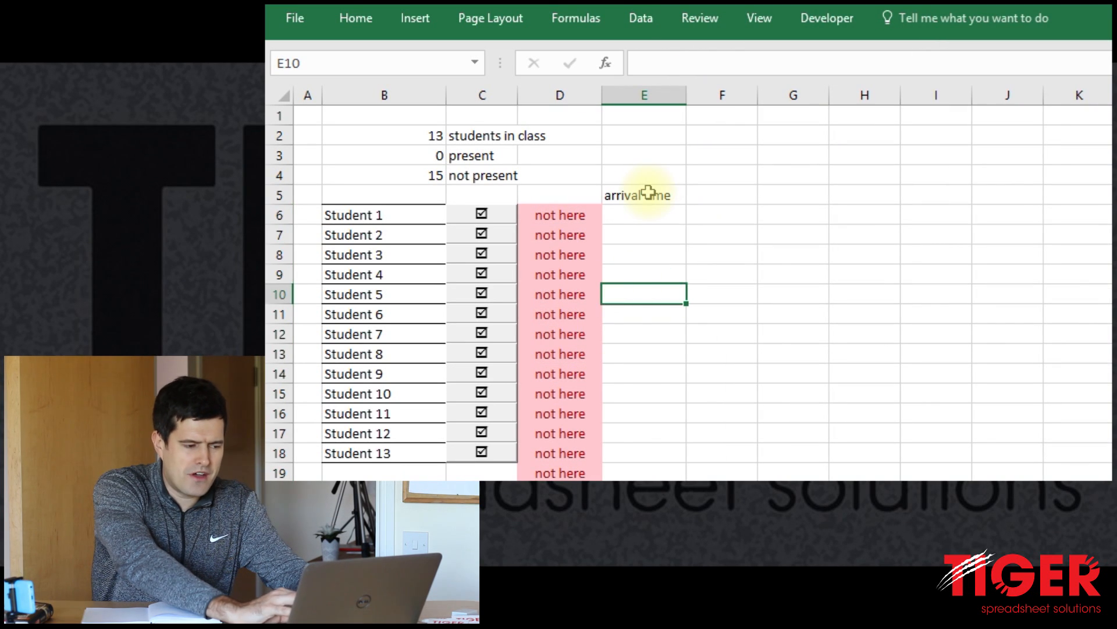
left_click(642, 194)
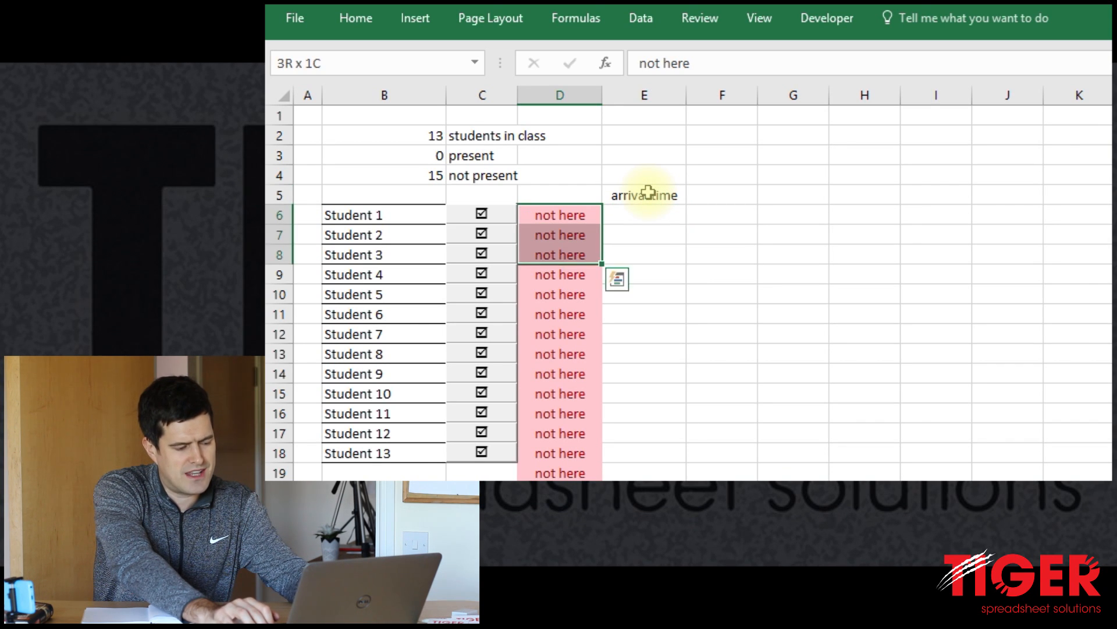
left_click(560, 214)
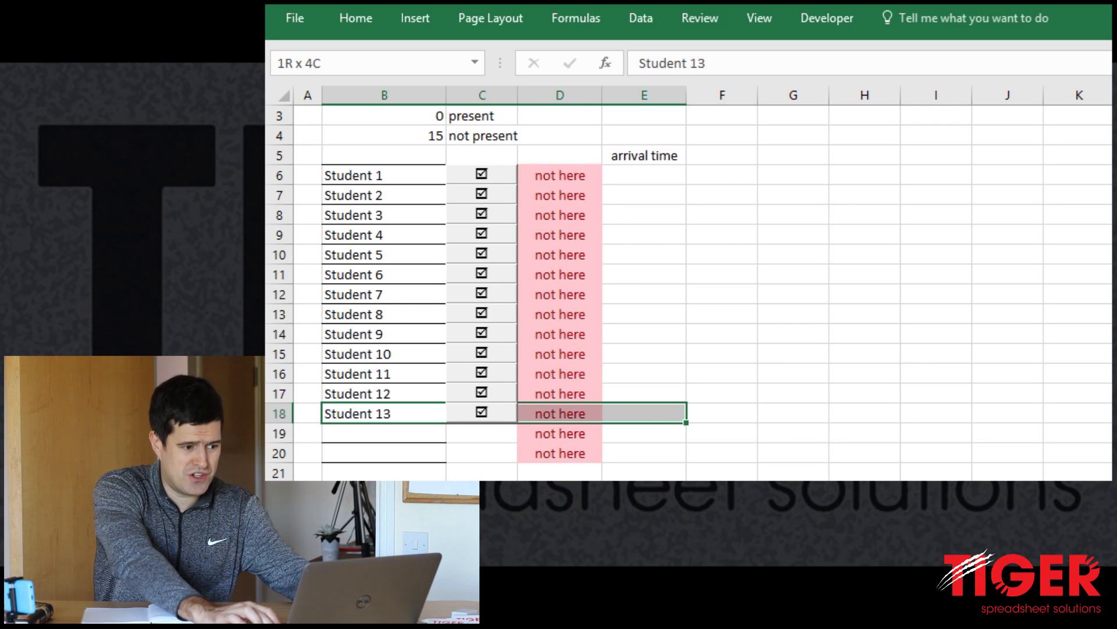
left_click(559, 413)
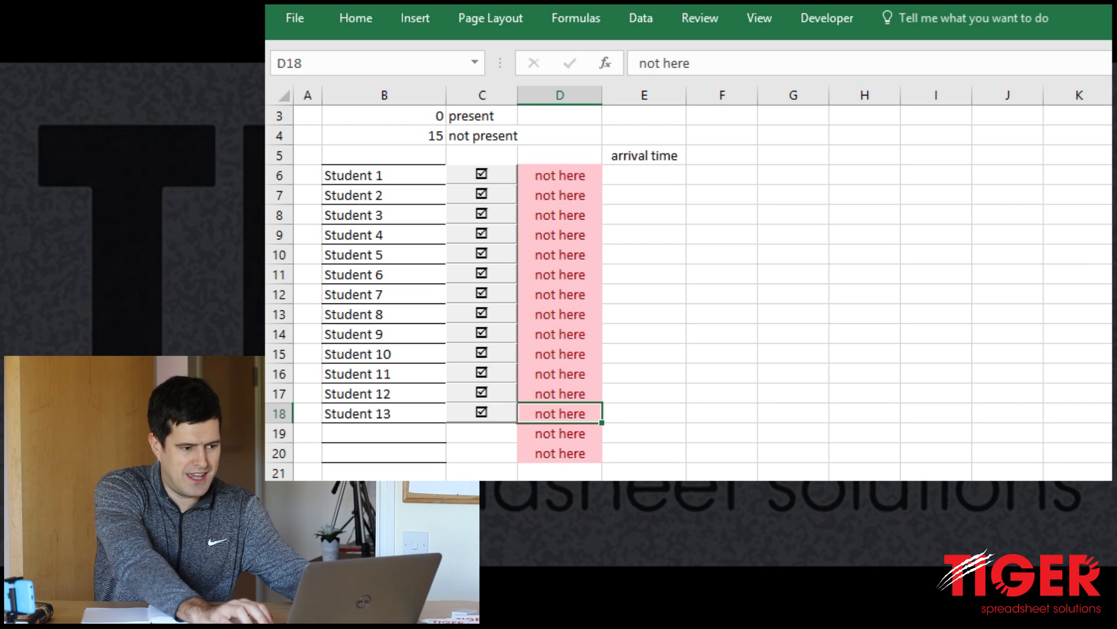
key("down")
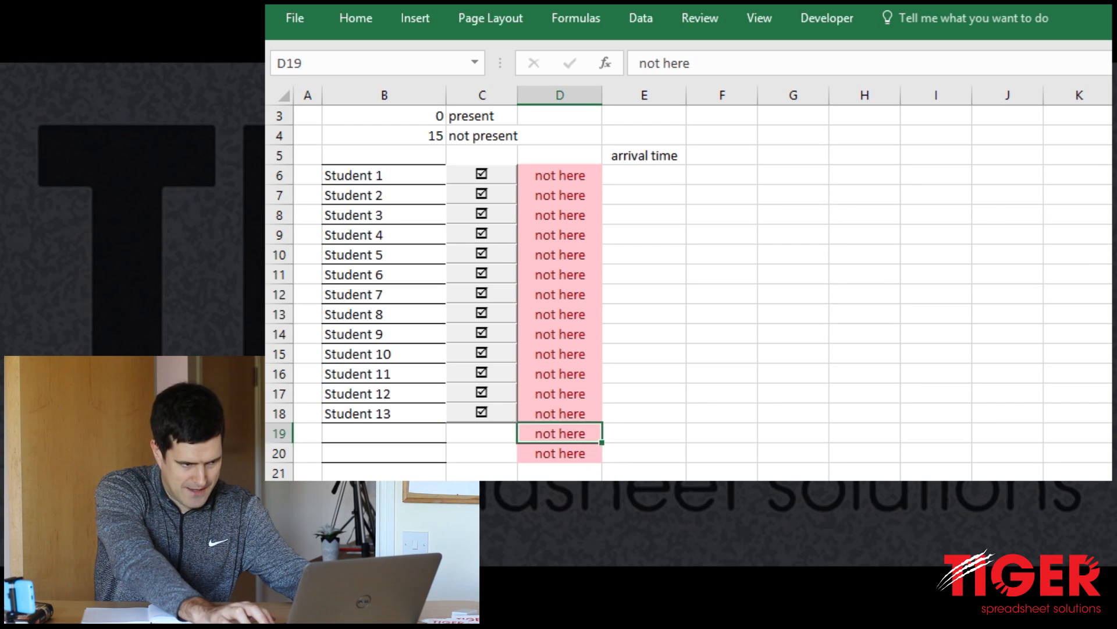
left_click(559, 353)
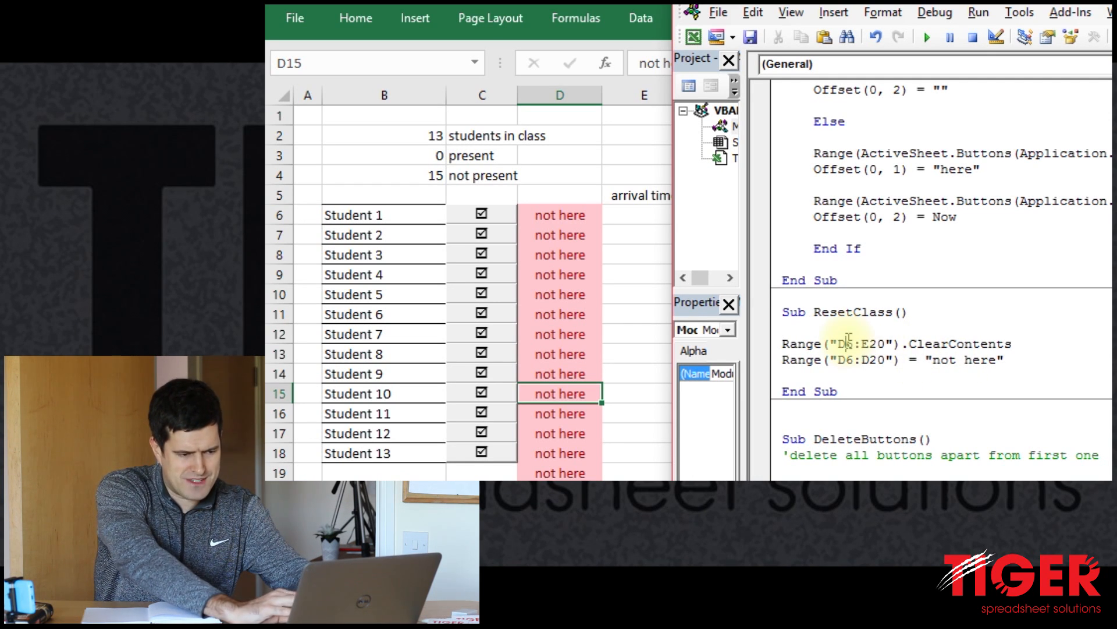
Step through ResetClass with F8 after widening ClearContents to D6:E20, checking the Student 13 row.
left_click(925, 37)
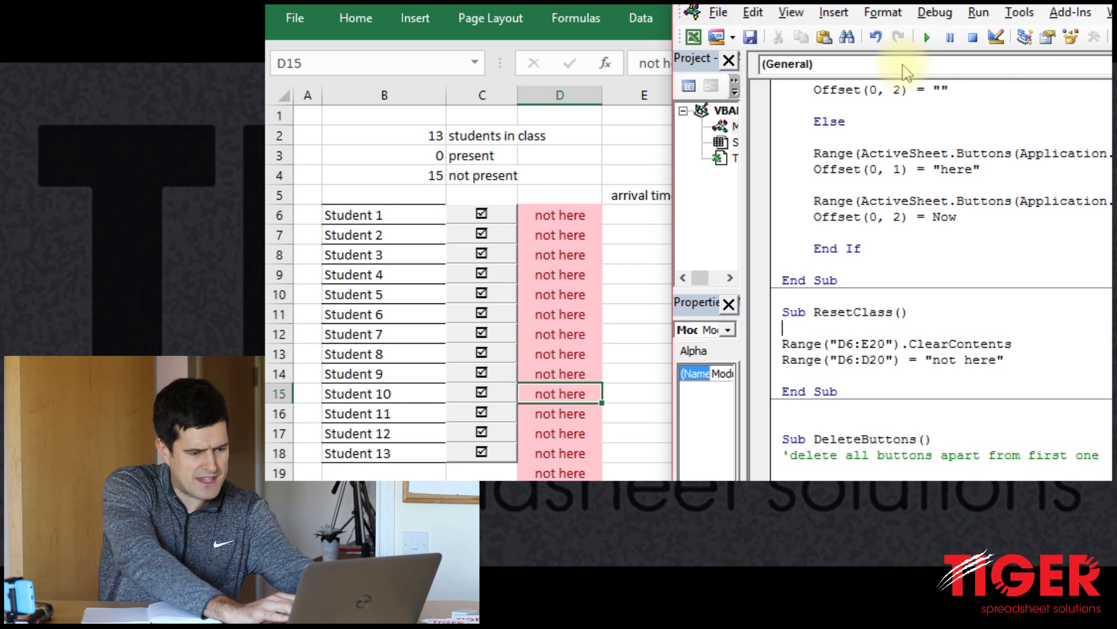
key("F8")
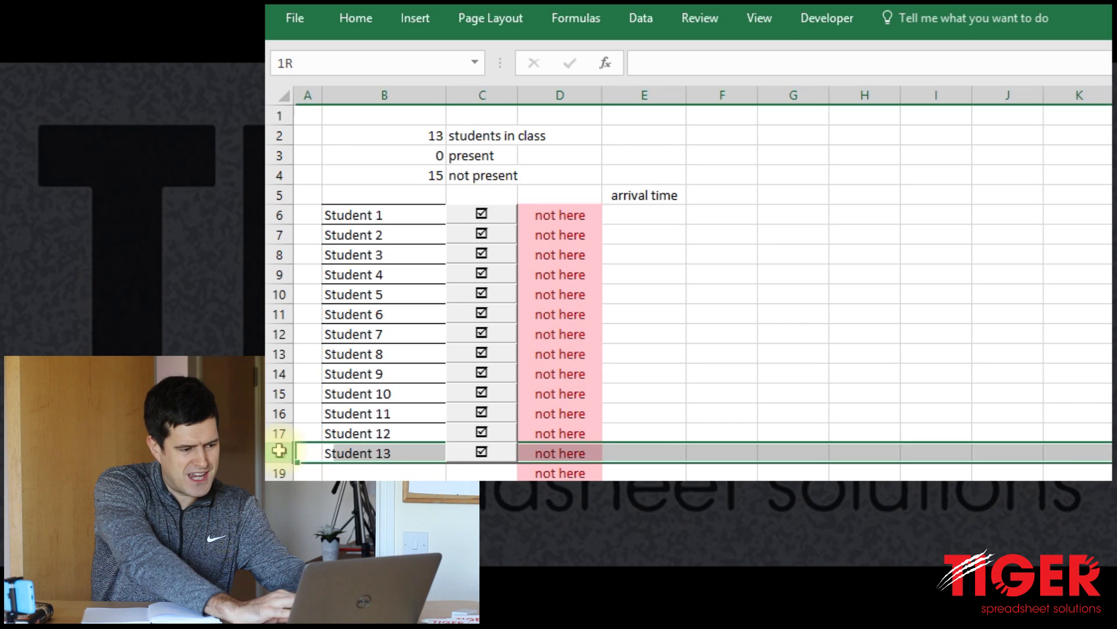
left_click(306, 452)
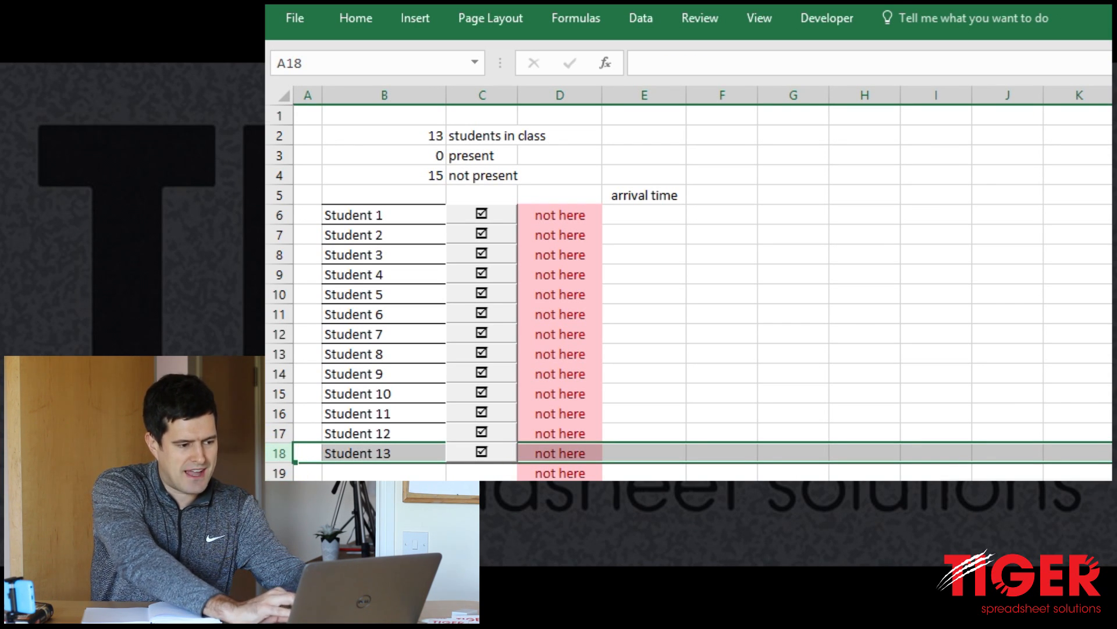
scroll("down", 3)
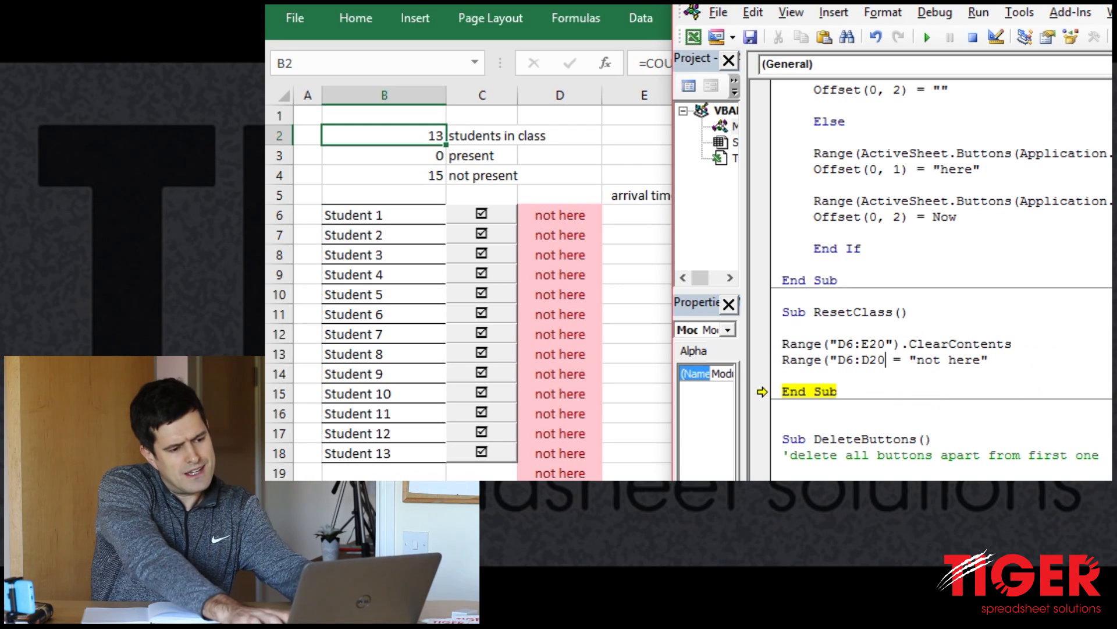
Build the not here range end row from Range("B2") instead of D20, hitting a compile error.
key("Backspace")
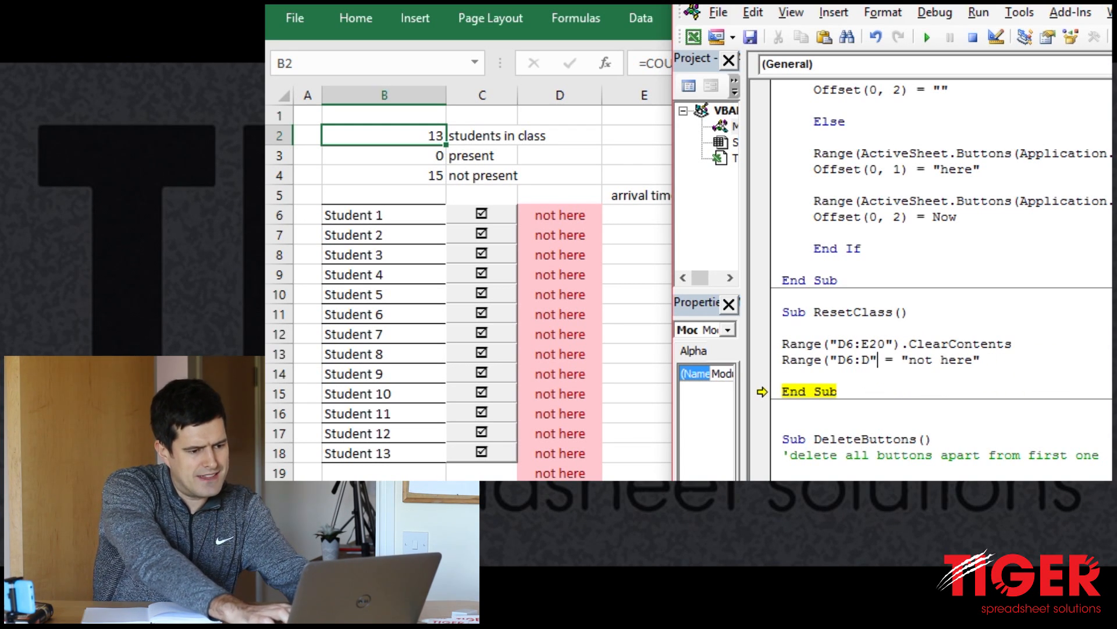
type("& Ra")
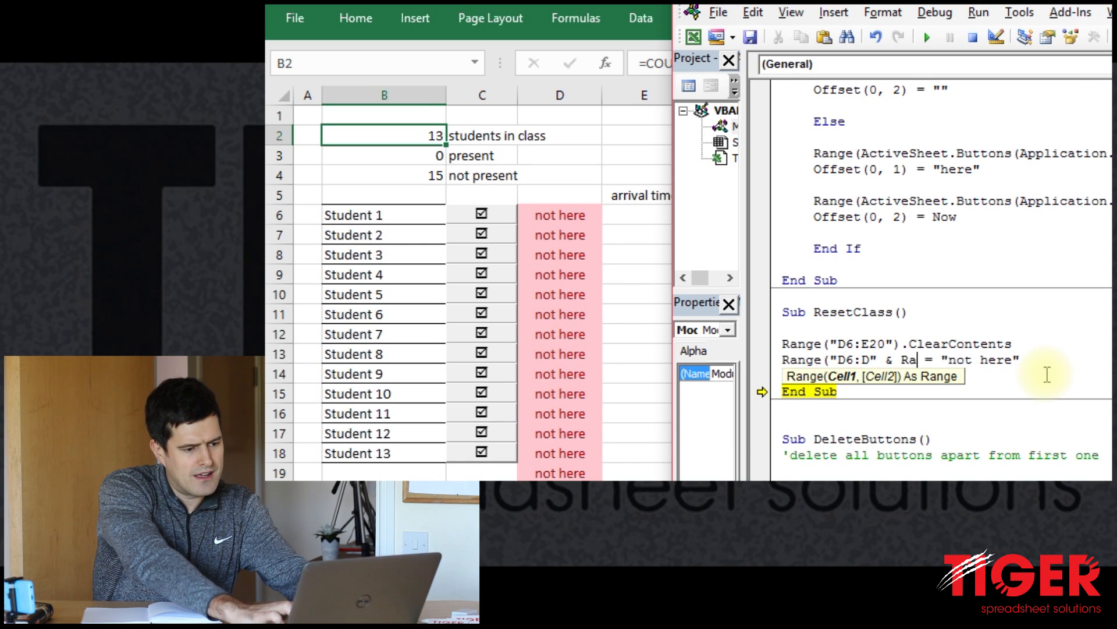
type("Range(\"")
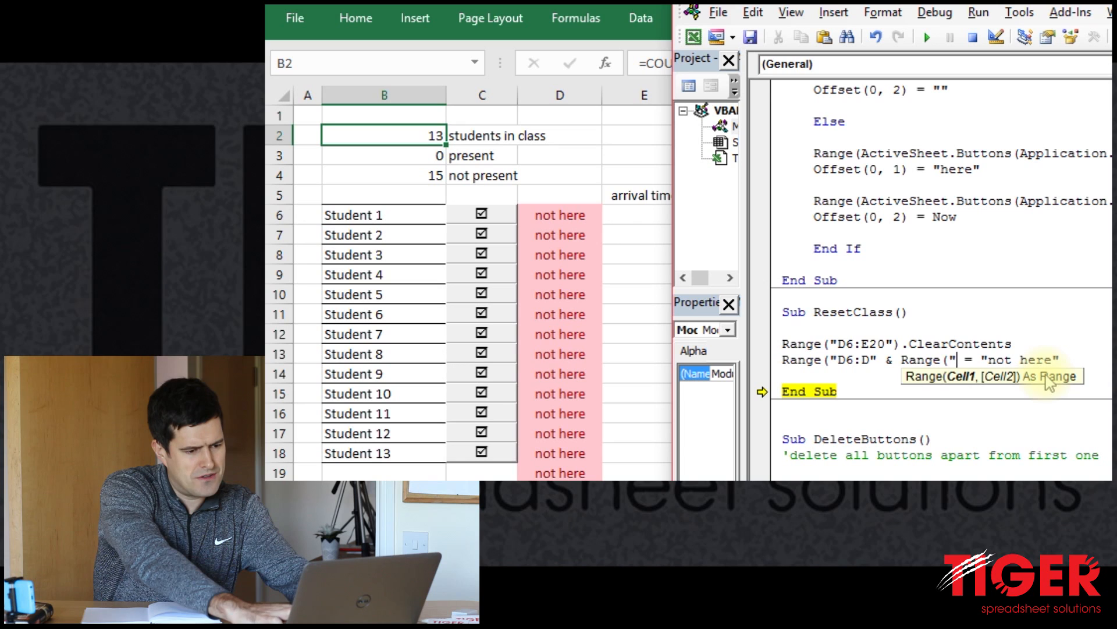
type("B2)")
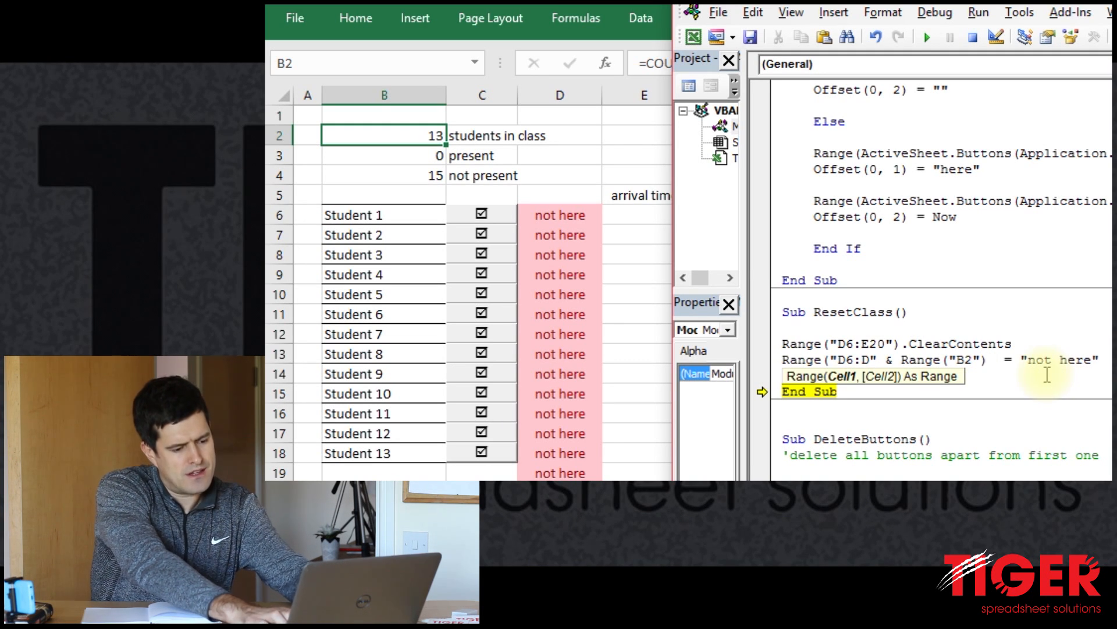
type("&\")\"")
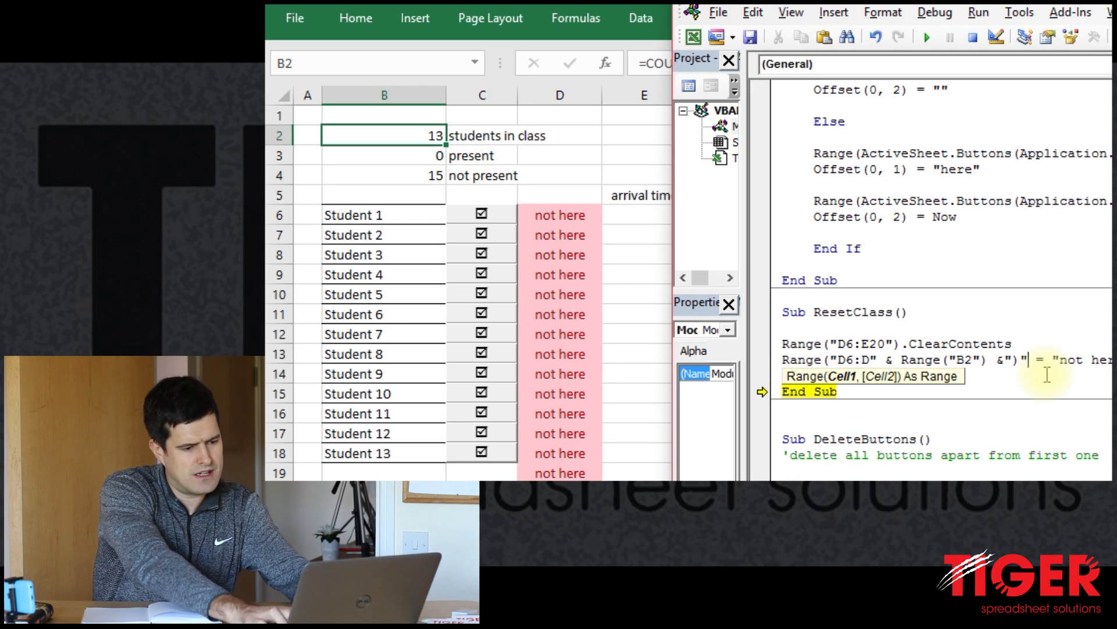
left_click(926, 37)
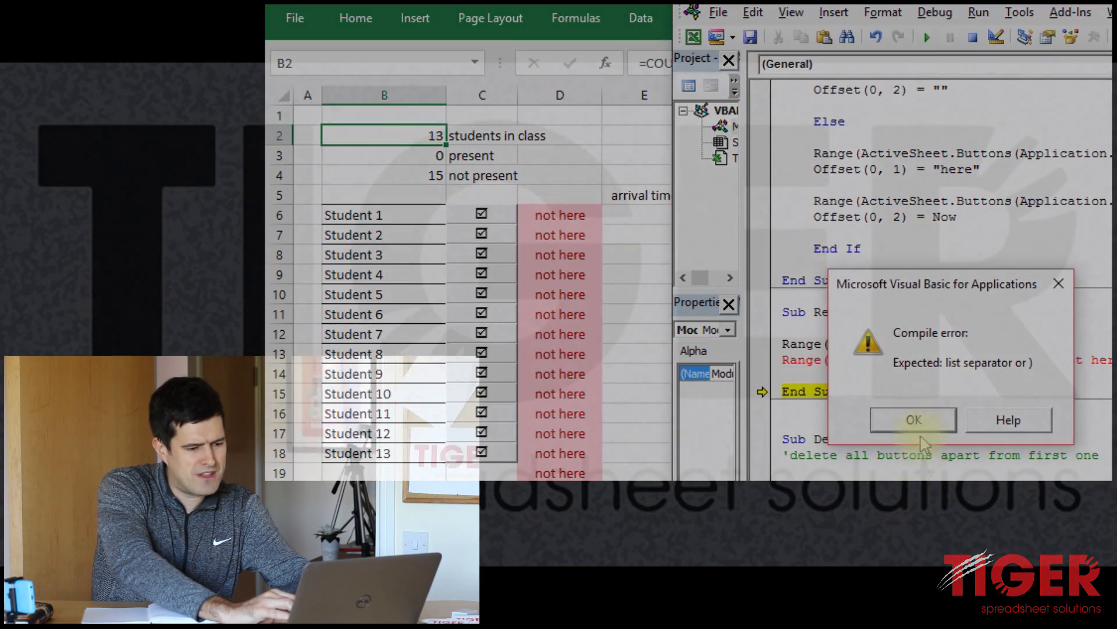